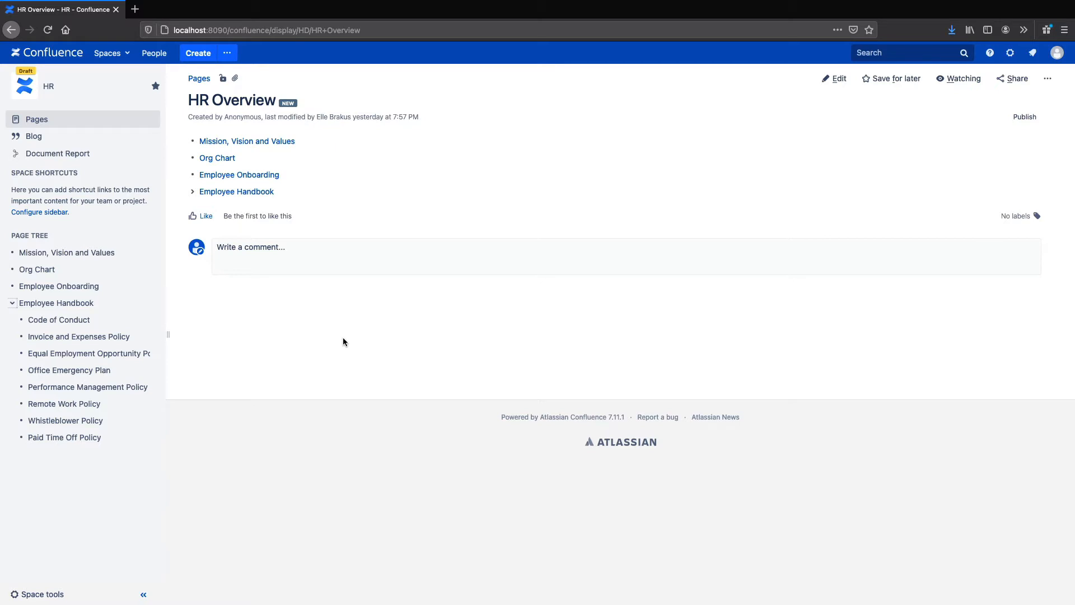
pyautogui.moveTo(255, 86)
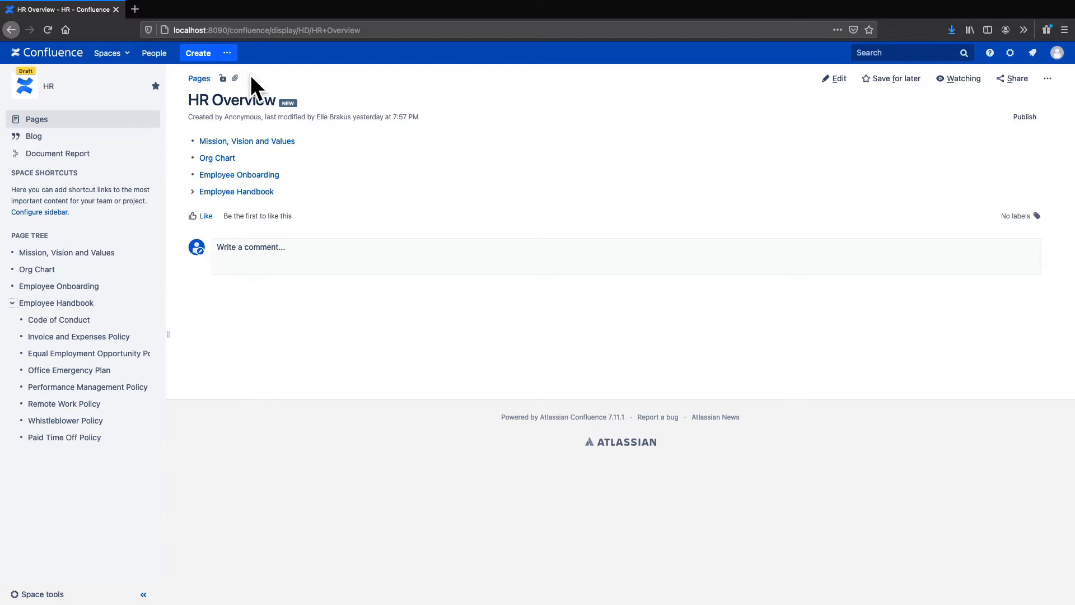
pyautogui.moveTo(269, 79)
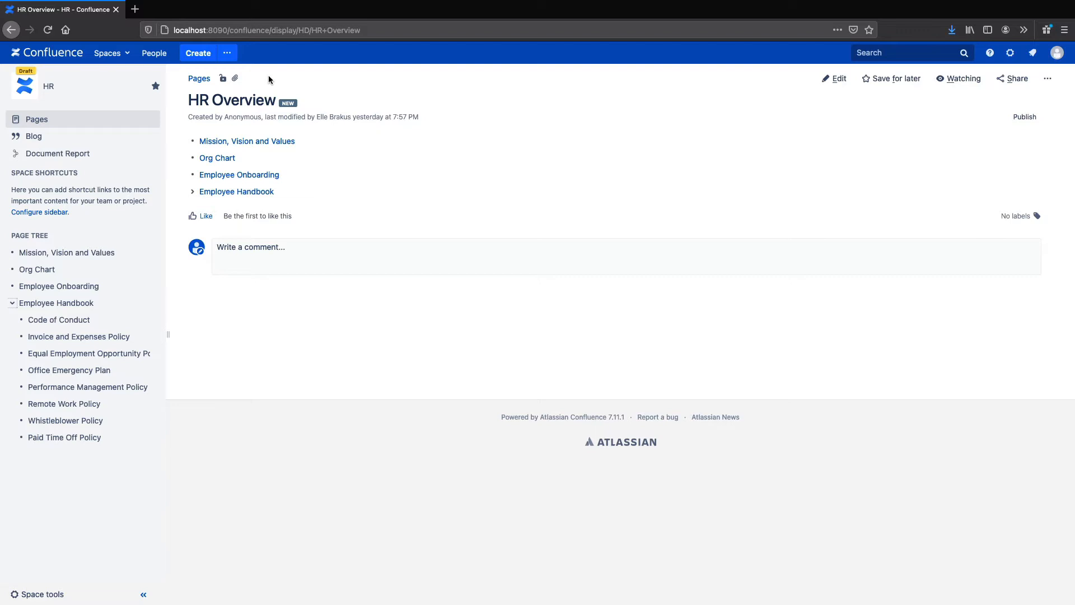
pyautogui.moveTo(382, 100)
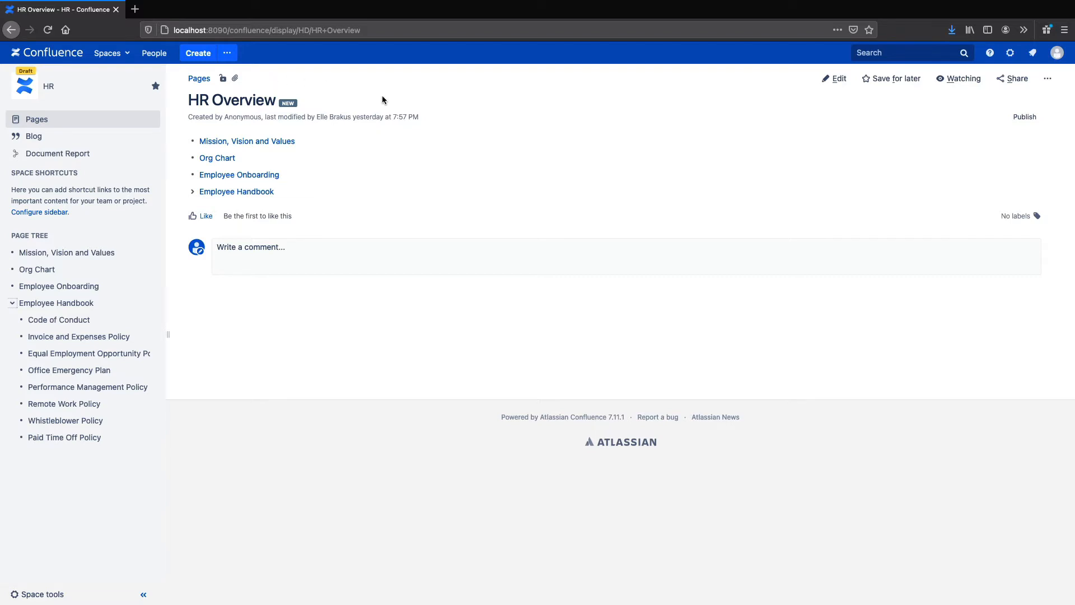
pyautogui.moveTo(388, 317)
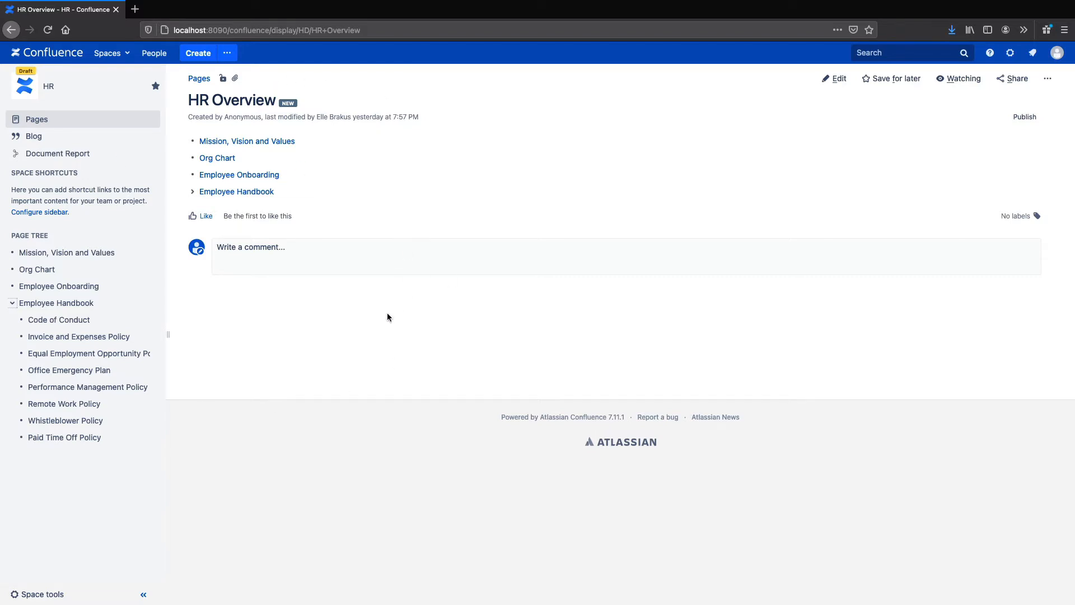
pyautogui.moveTo(119, 431)
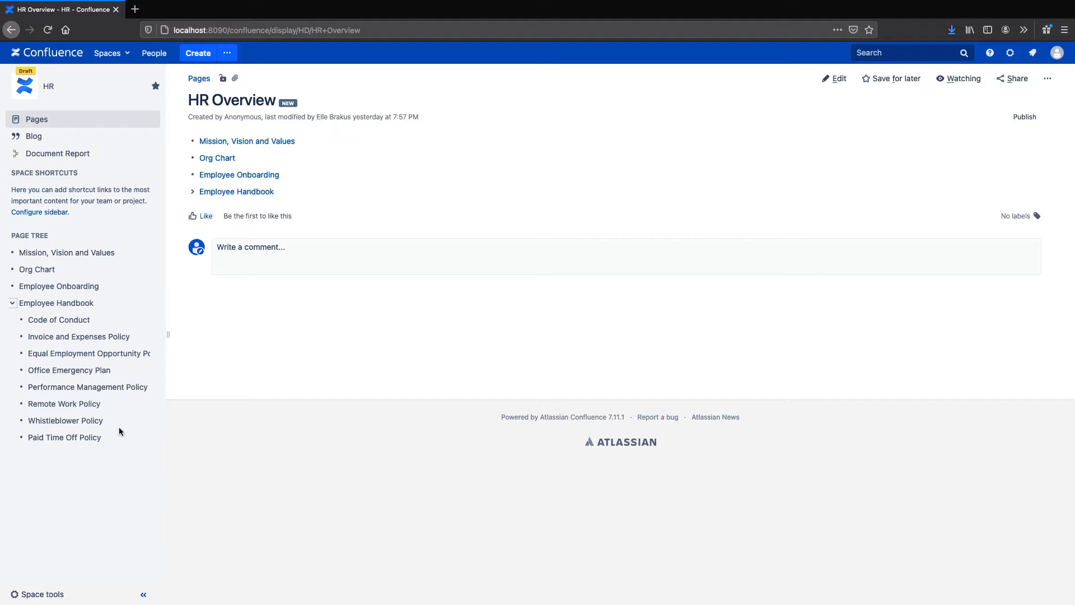
pyautogui.moveTo(127, 257)
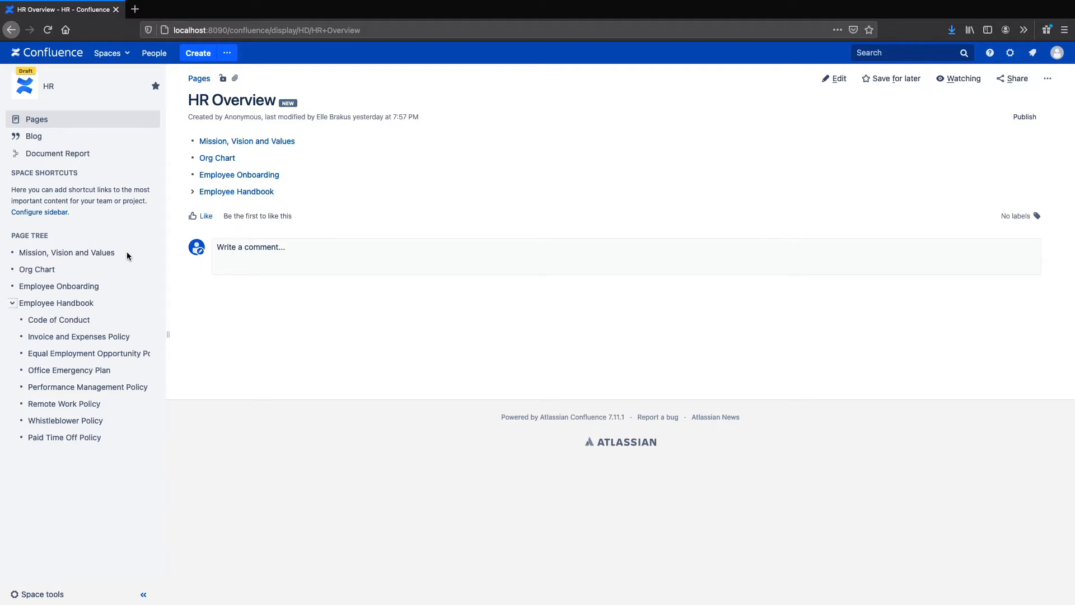
pyautogui.moveTo(76, 556)
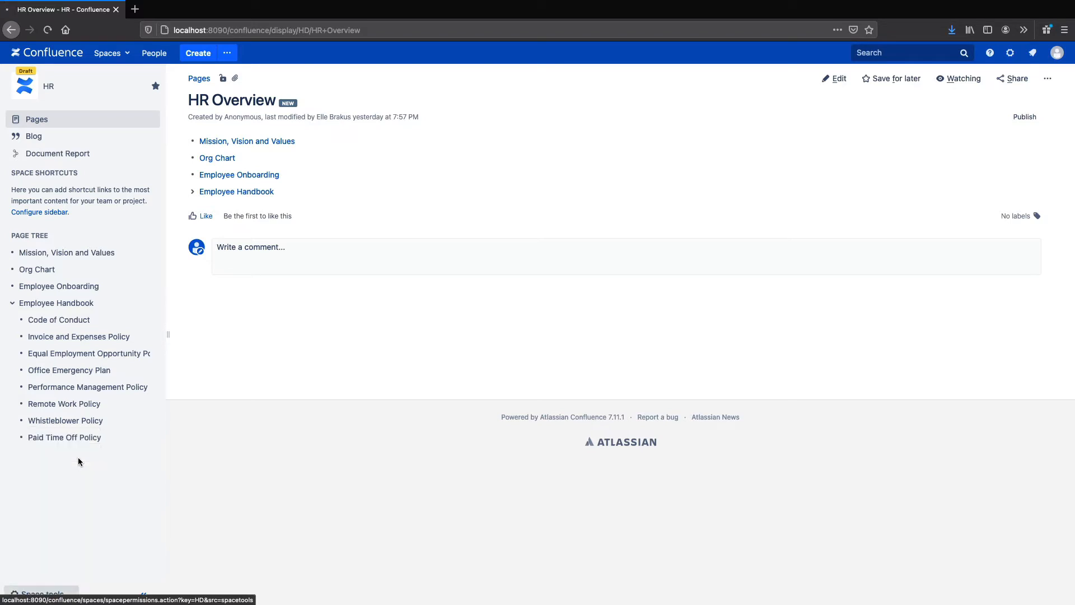
# Confirm Team Success is empty, then open Remote Work Policy under HR's Employee Handbook
pyautogui.click(41, 594)
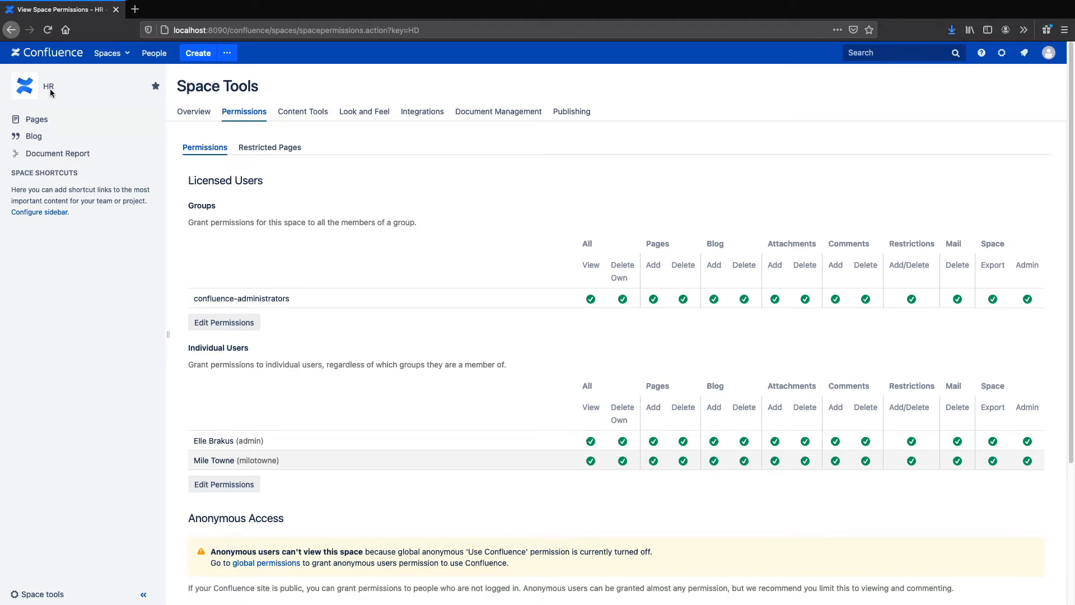
pyautogui.moveTo(48, 89)
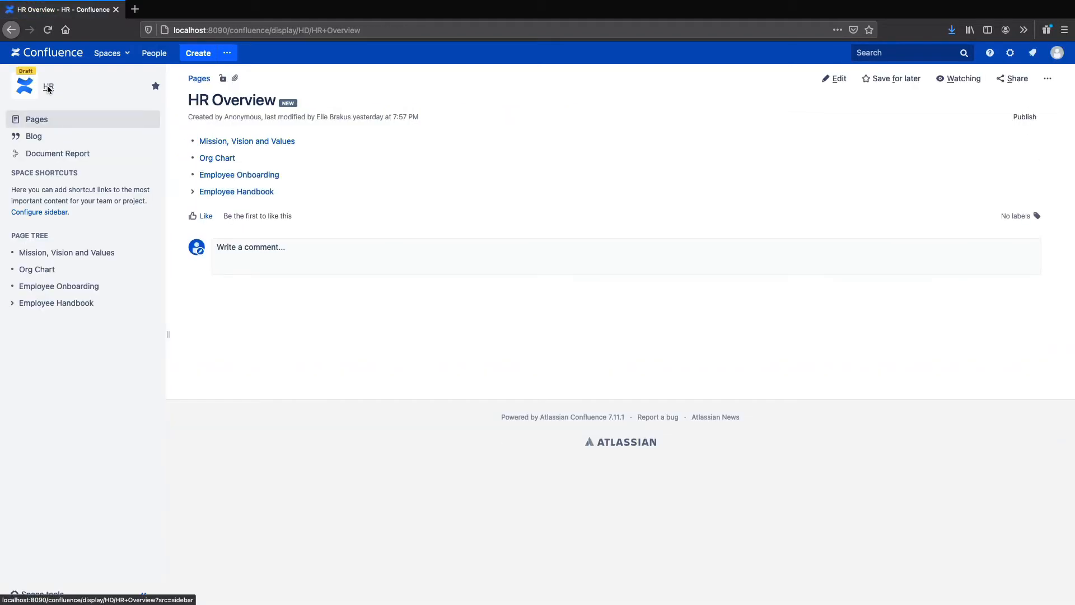
pyautogui.moveTo(49, 80)
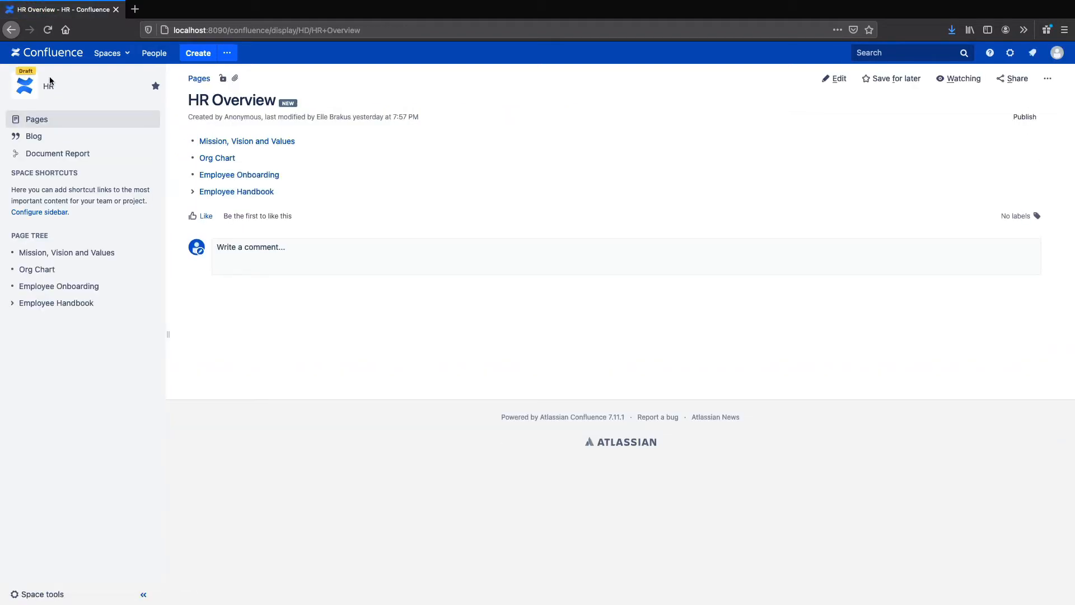
pyautogui.click(35, 119)
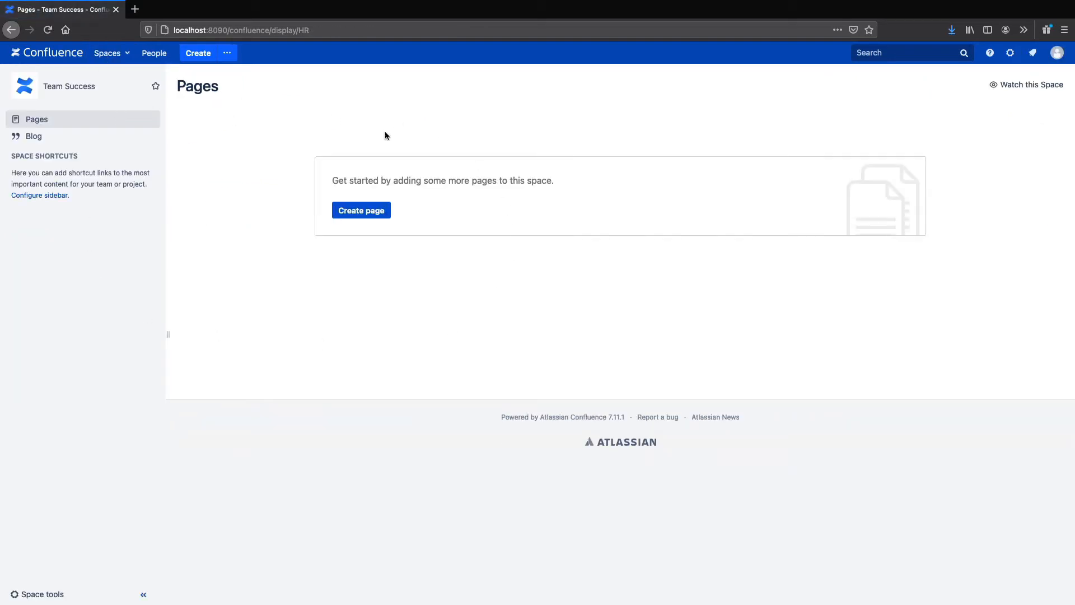
pyautogui.click(108, 52)
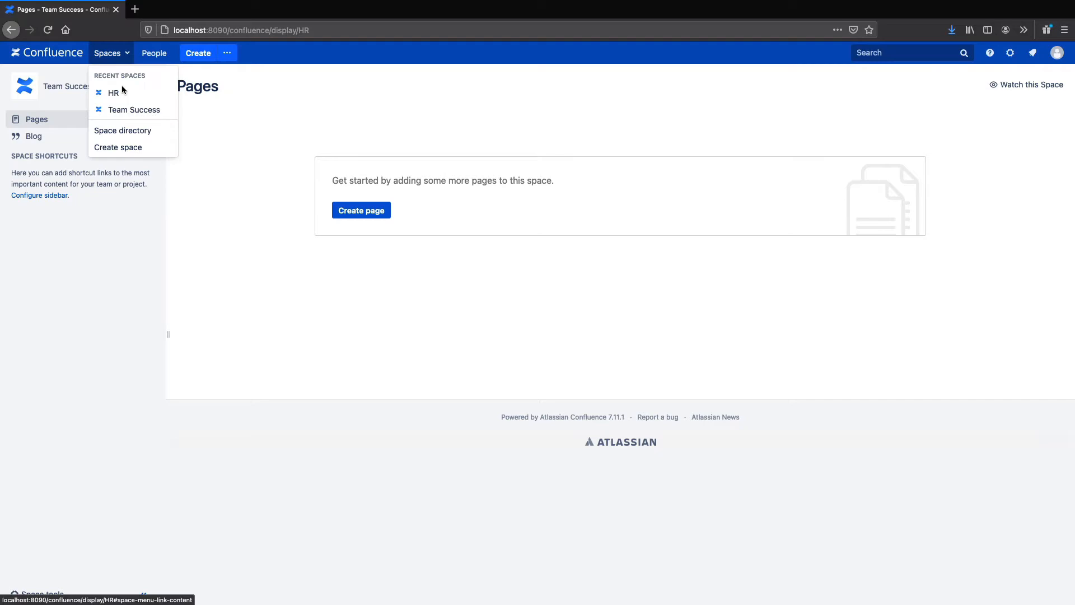
pyautogui.click(114, 92)
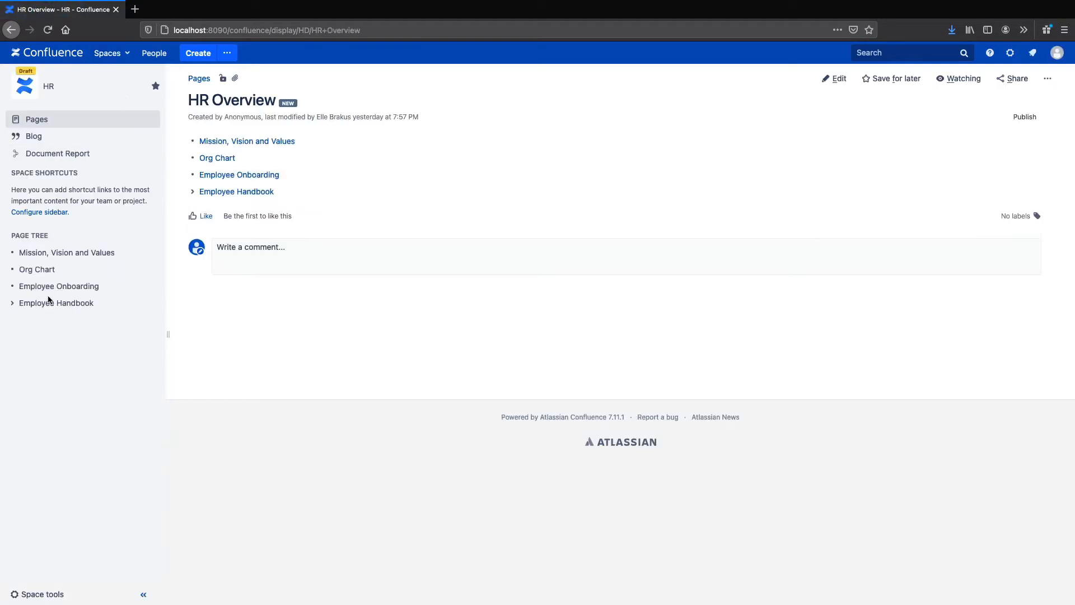
pyautogui.click(63, 403)
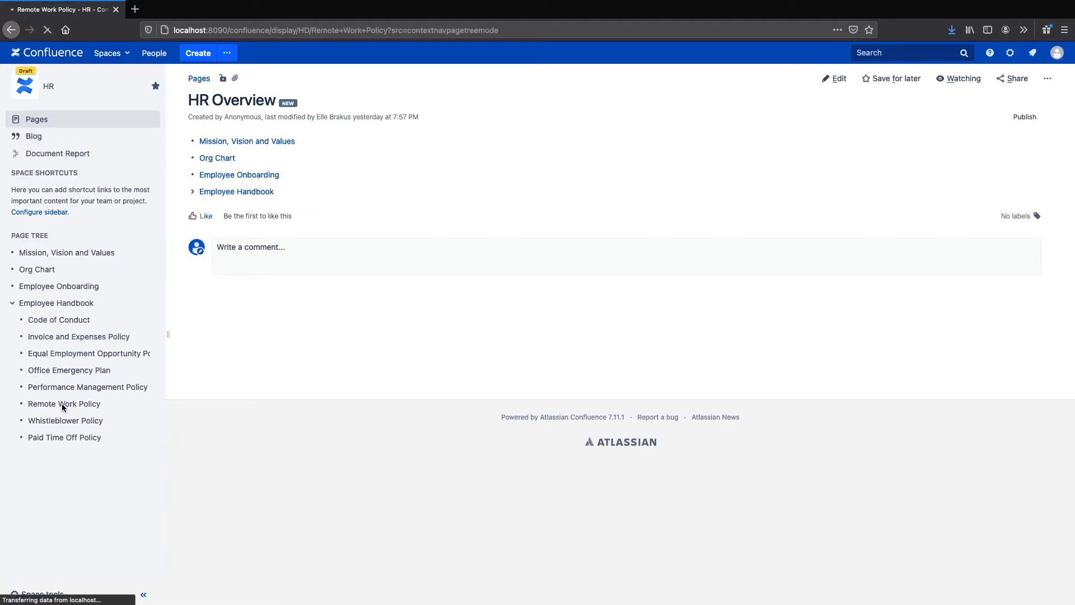
pyautogui.click(63, 403)
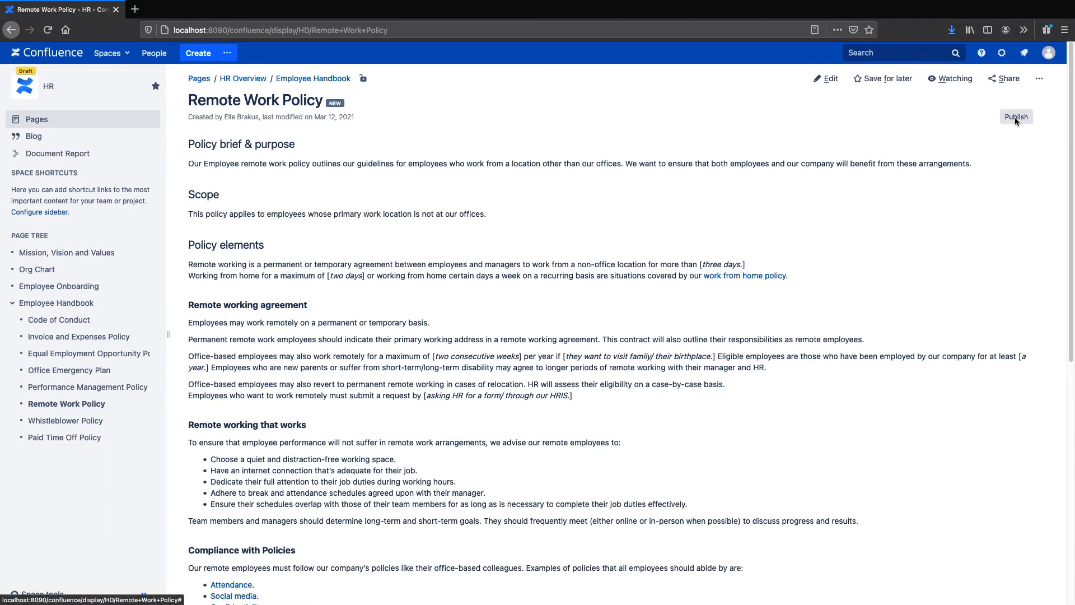
pyautogui.moveTo(1017, 116)
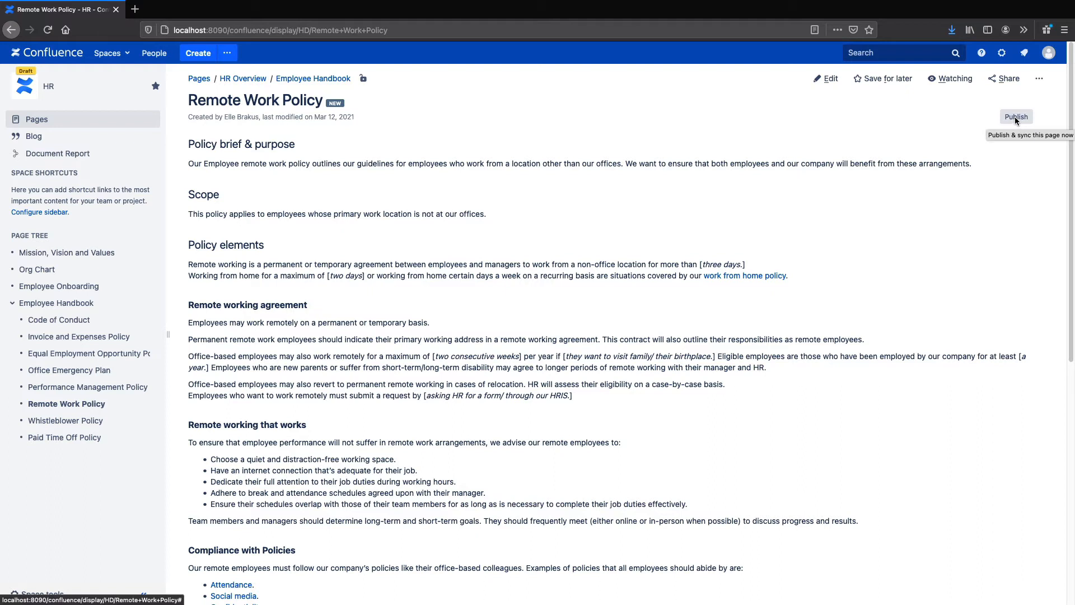
pyautogui.moveTo(143, 483)
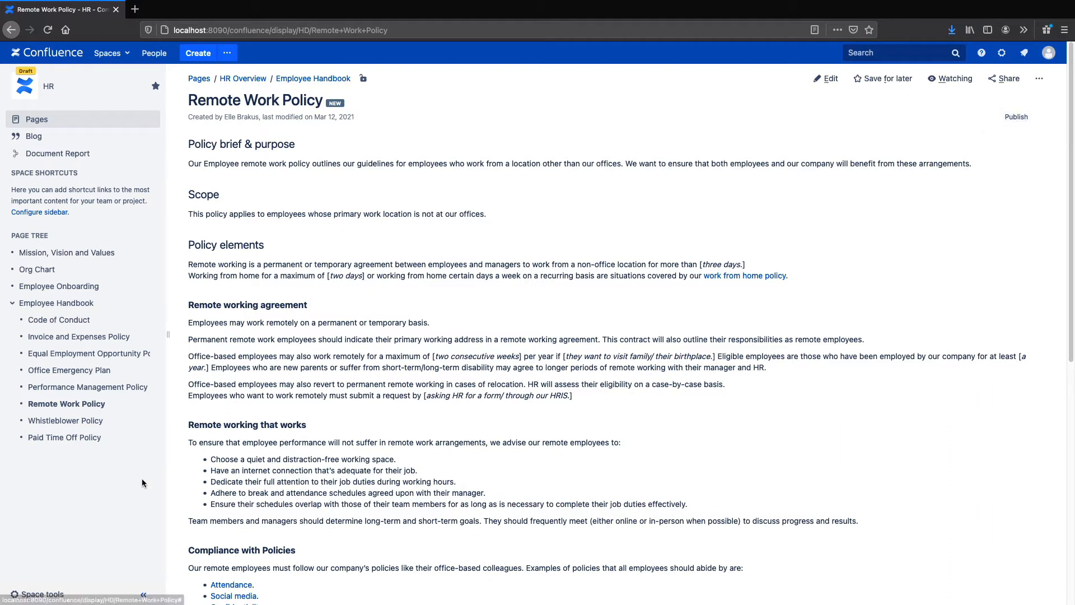
# Open the HR space's Space tools administration menu from the Remote Work Policy page
pyautogui.click(43, 594)
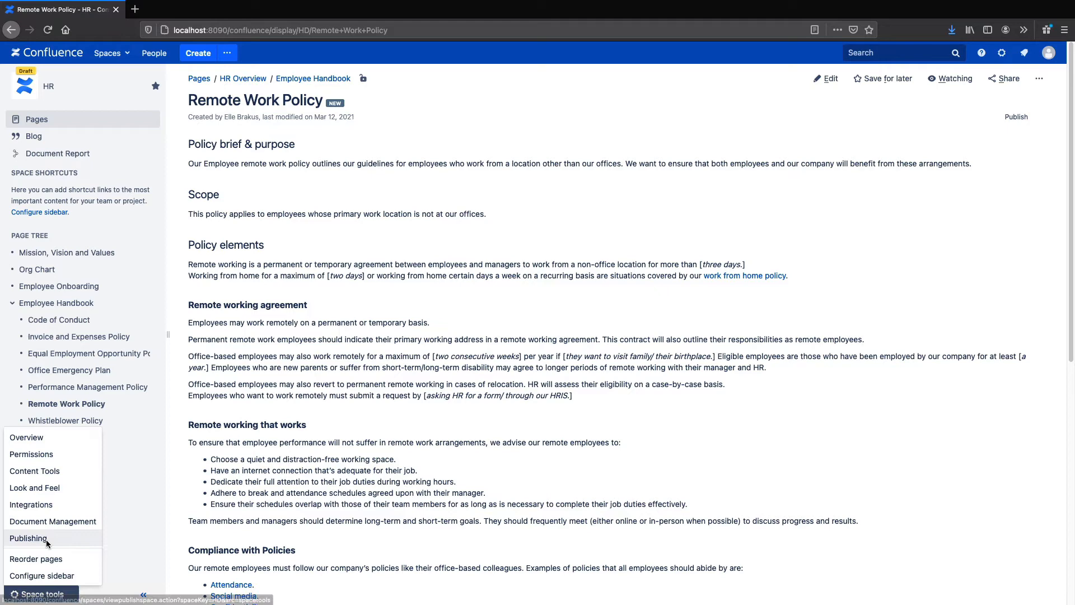
# Publish the entire HR space to Team Success, choosing Yes and reviewing changes first
pyautogui.click(28, 538)
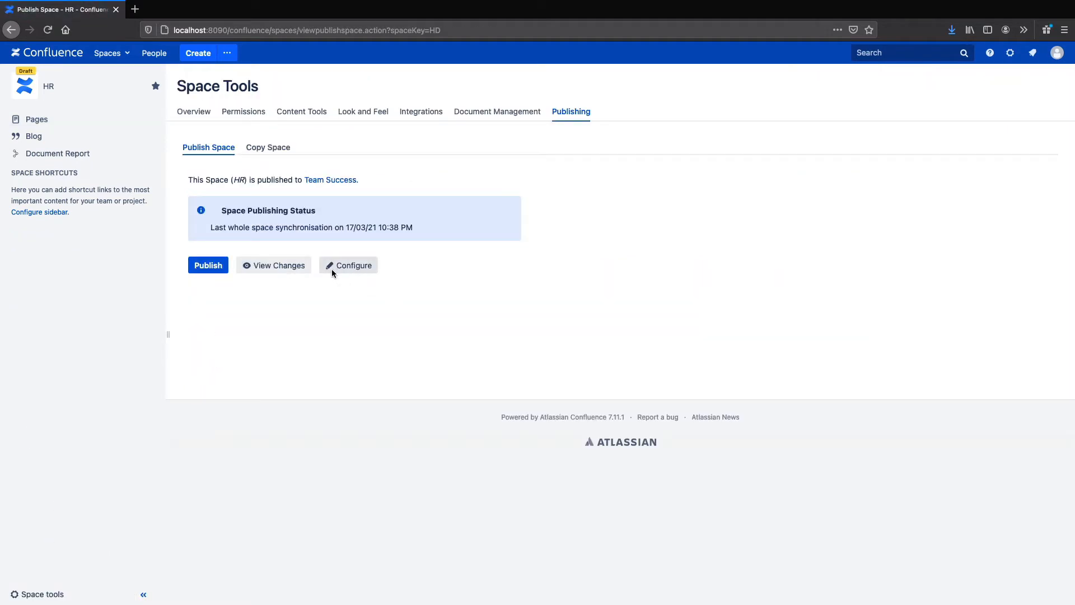
pyautogui.click(208, 265)
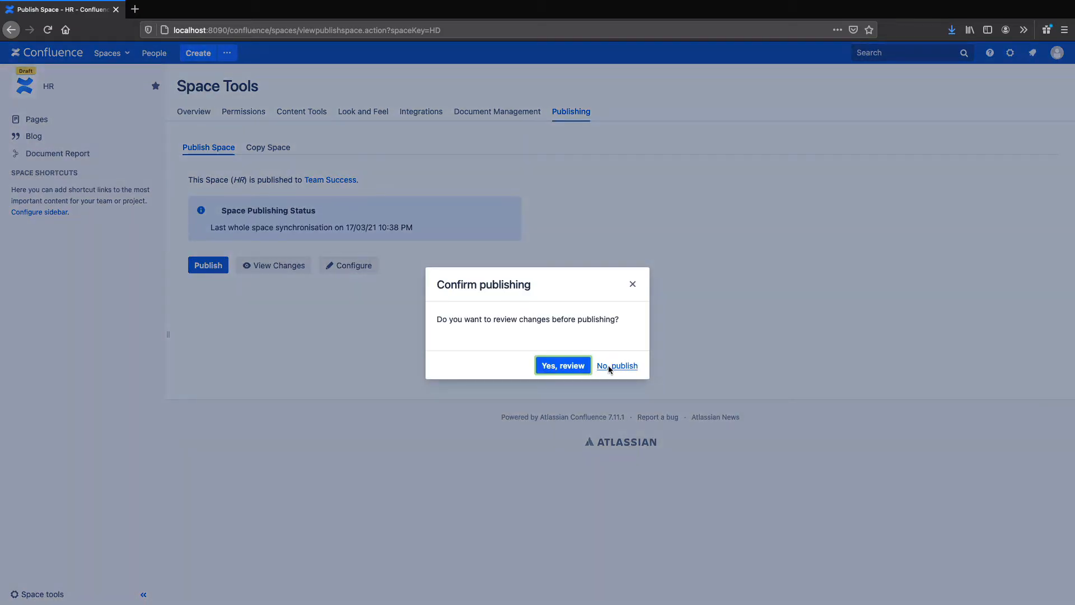
pyautogui.click(562, 365)
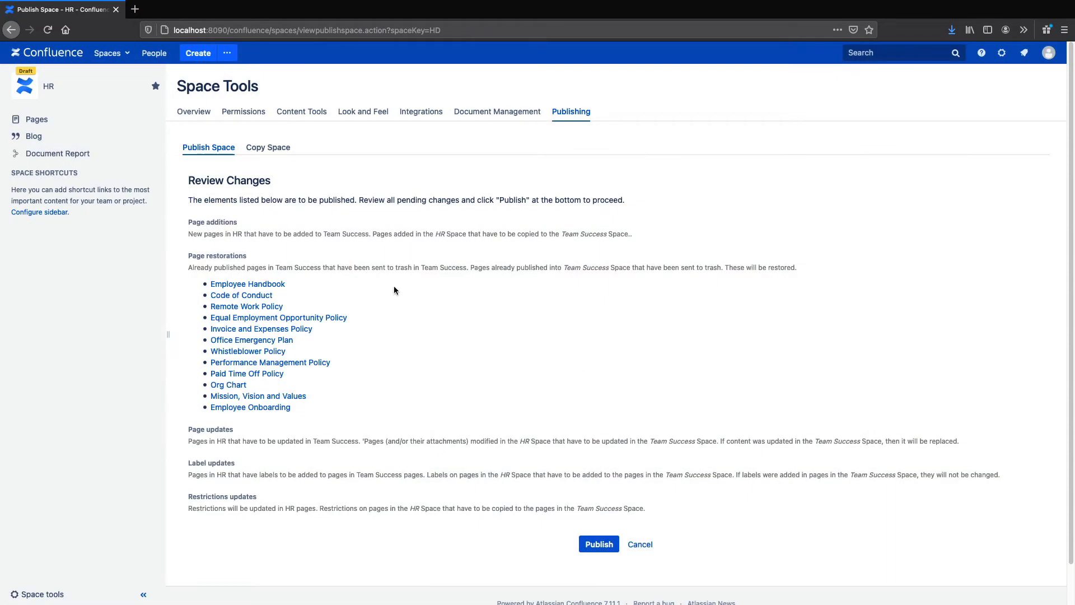
pyautogui.moveTo(534, 434)
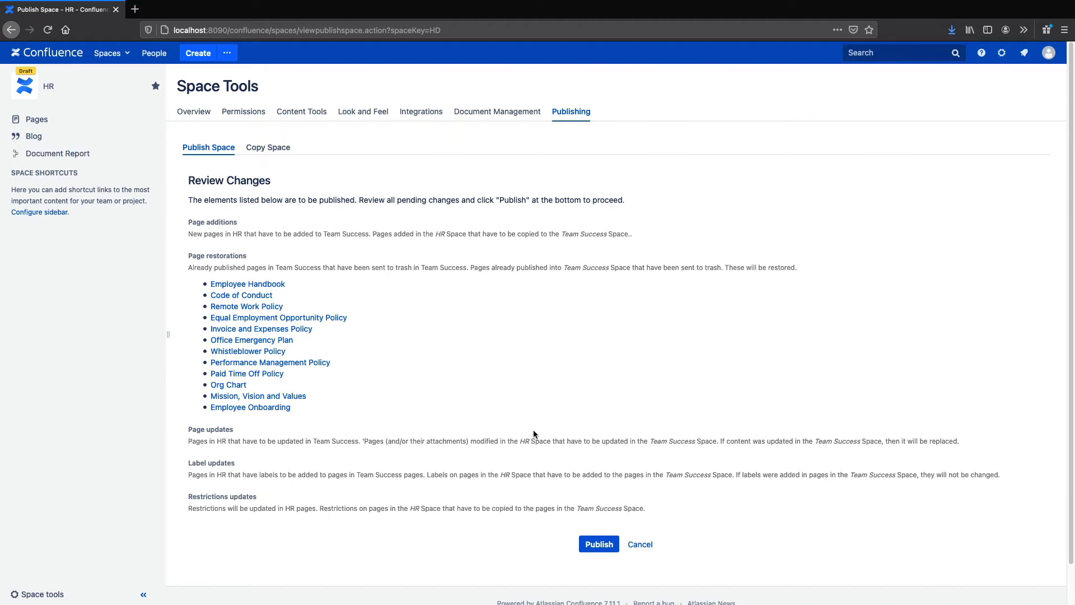
pyautogui.moveTo(598, 544)
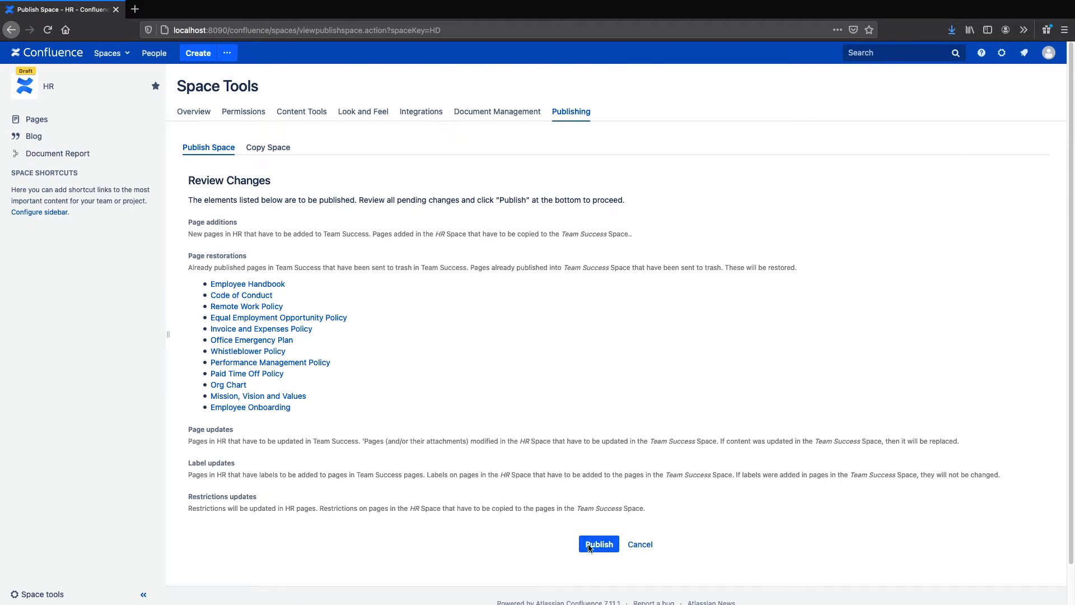
pyautogui.click(598, 544)
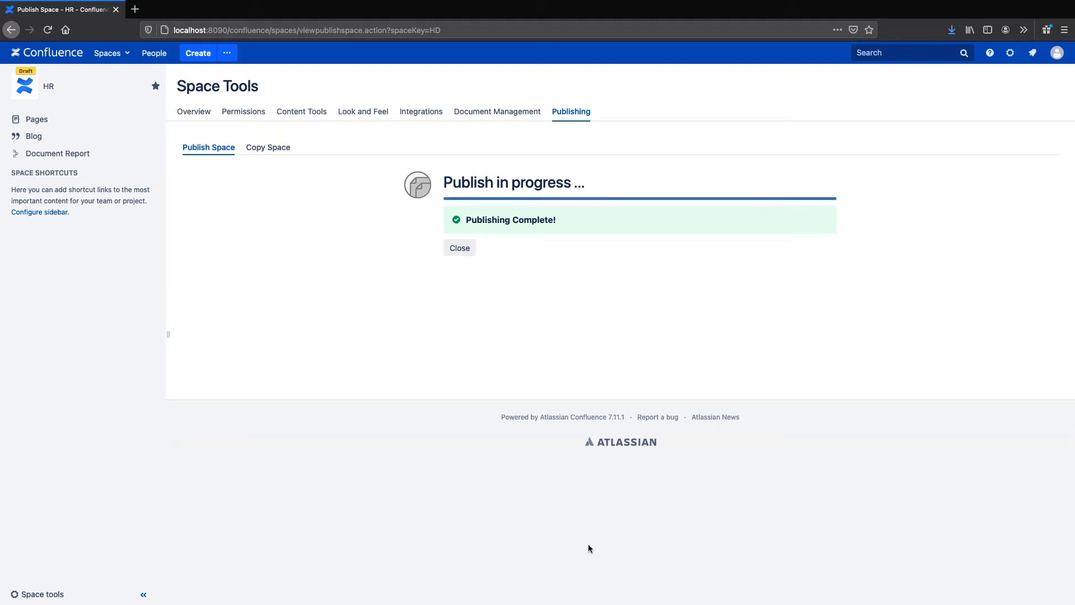
pyautogui.moveTo(193, 111)
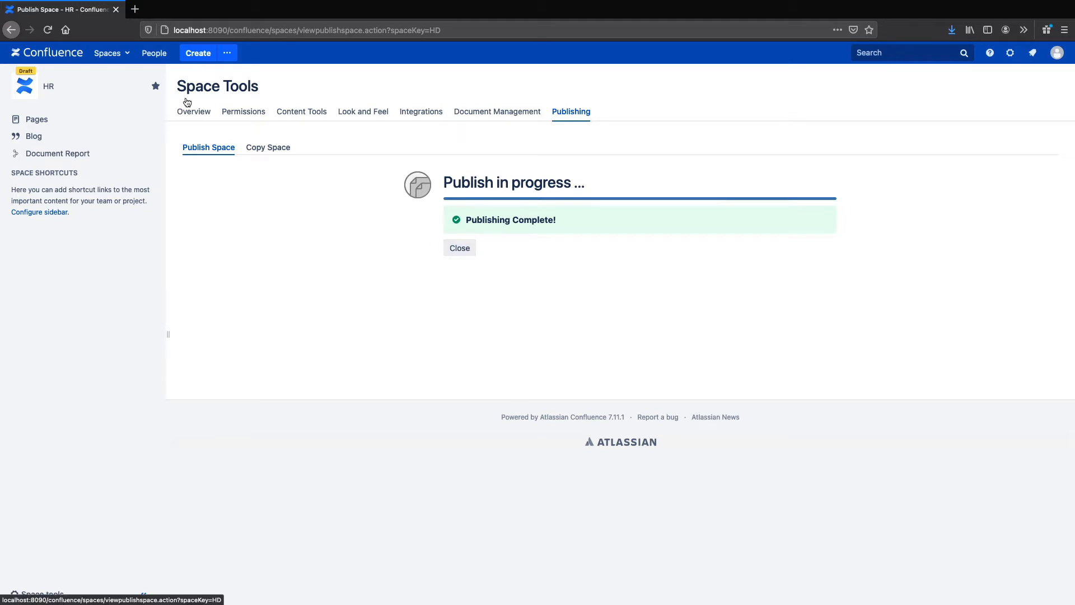
# Close Publishing Complete and open Remote Work Policy in the Team Success tree
pyautogui.click(36, 118)
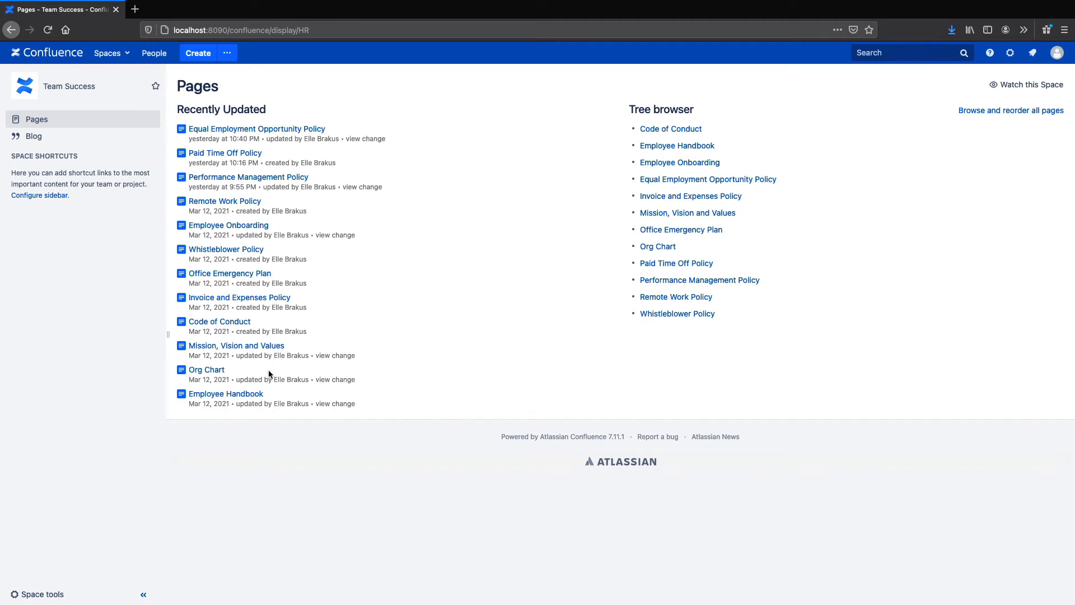
pyautogui.moveTo(624, 262)
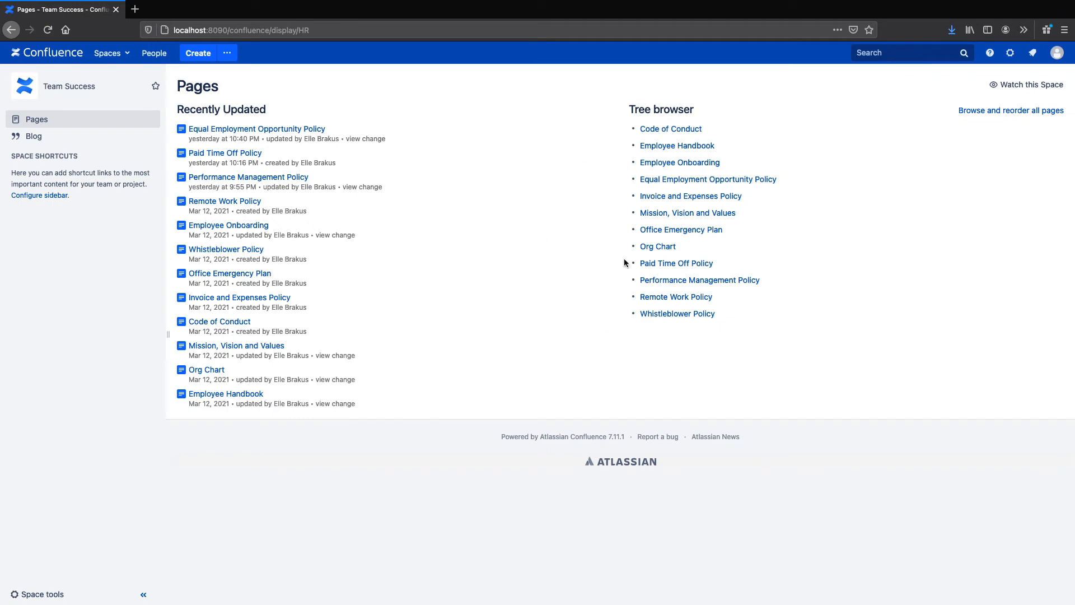
pyautogui.click(224, 201)
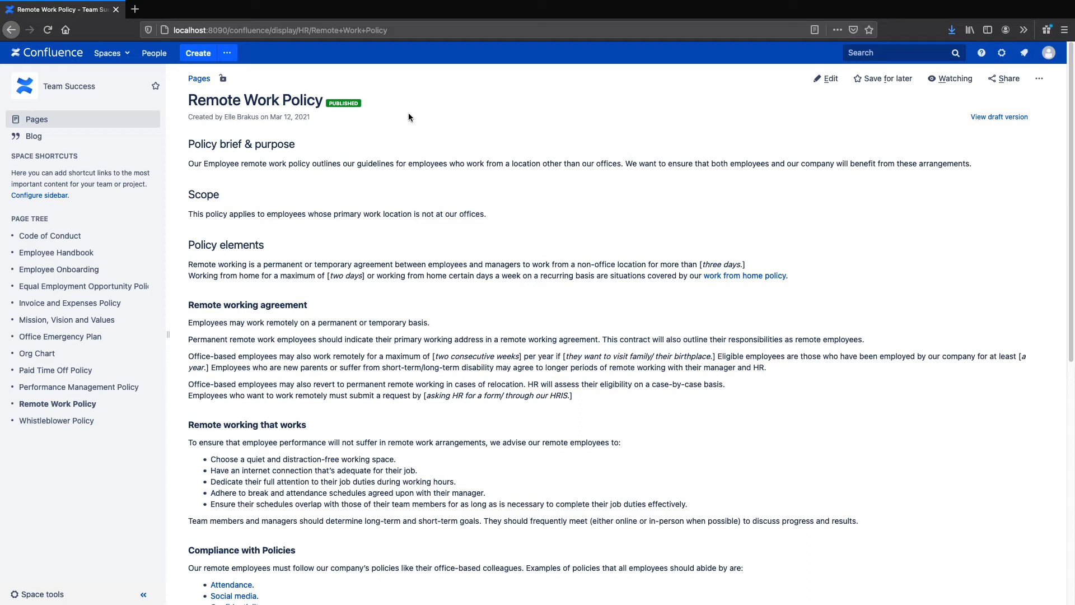
pyautogui.click(108, 53)
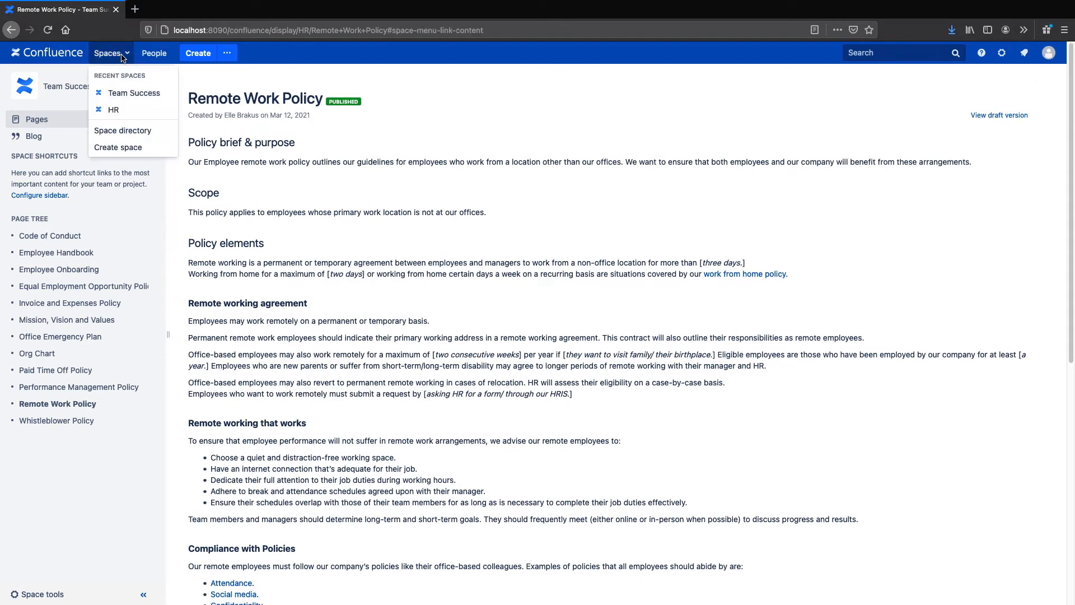
# Go to the HR space and open Equal Employment Opportunity Policy under Employee Handbook
pyautogui.click(113, 110)
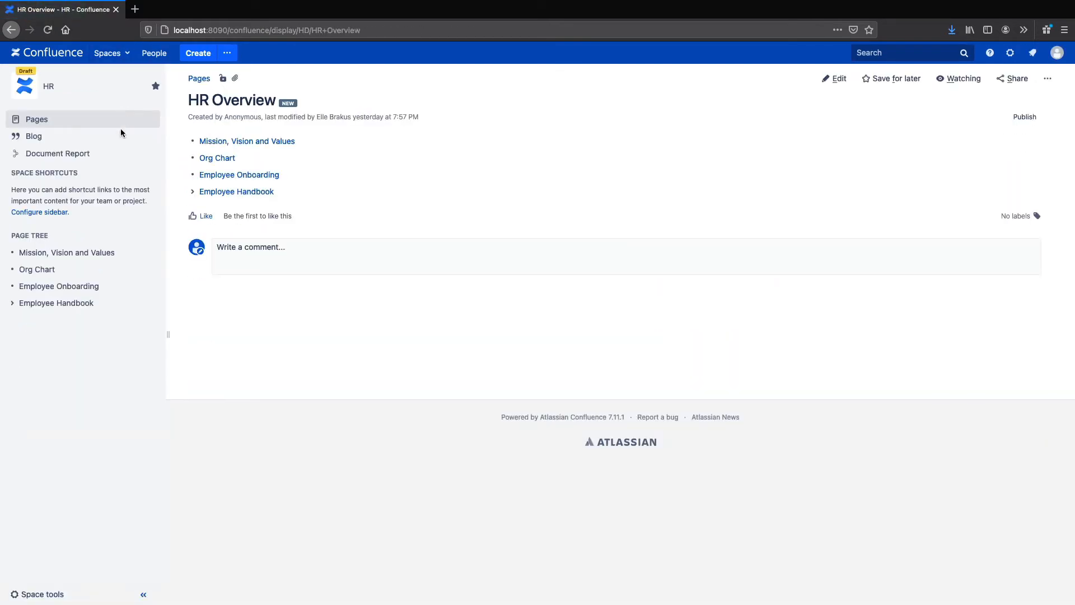
pyautogui.click(12, 302)
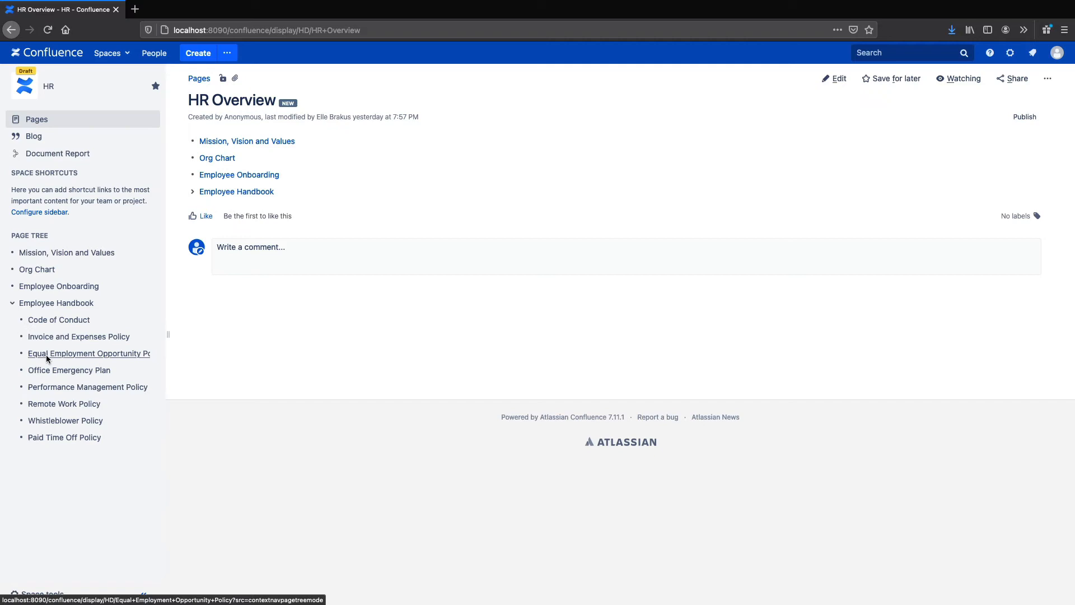
pyautogui.click(88, 353)
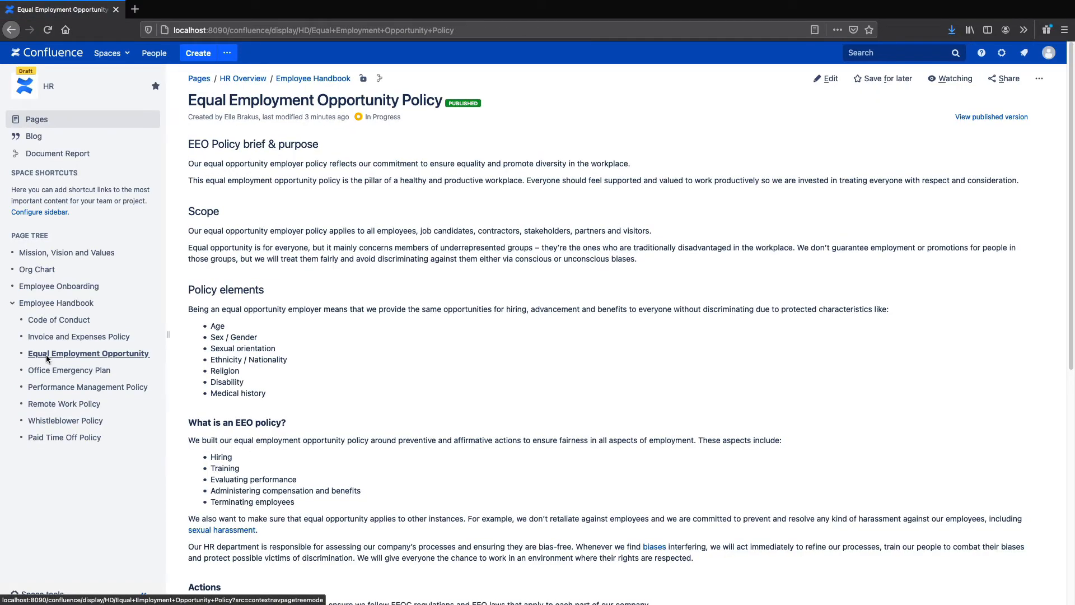
pyautogui.moveTo(352, 129)
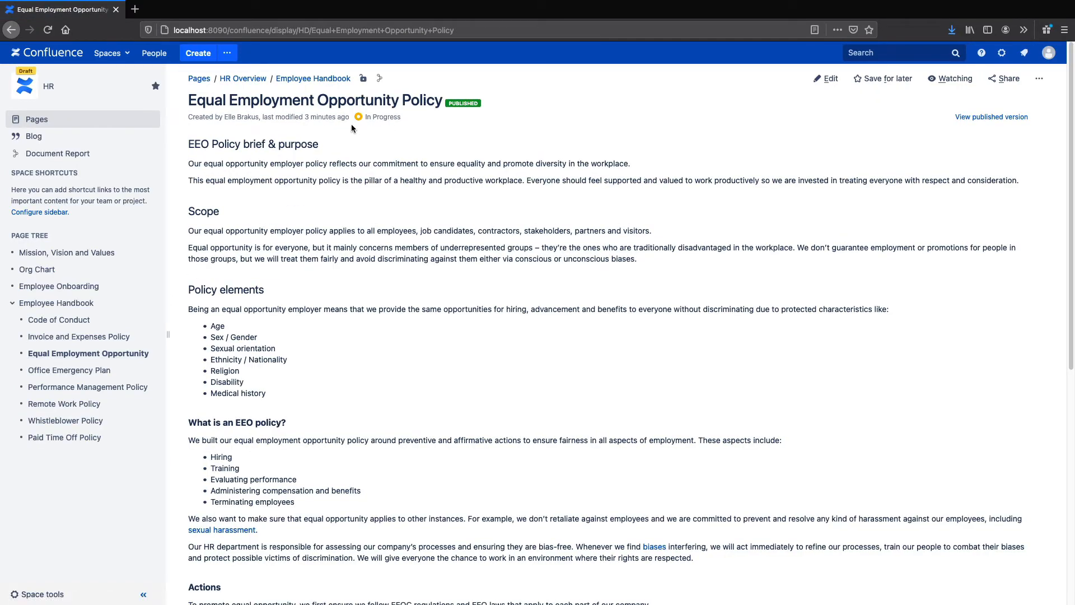
# Append 'EDIT' to the policy's first paragraph and save with Update
pyautogui.click(829, 79)
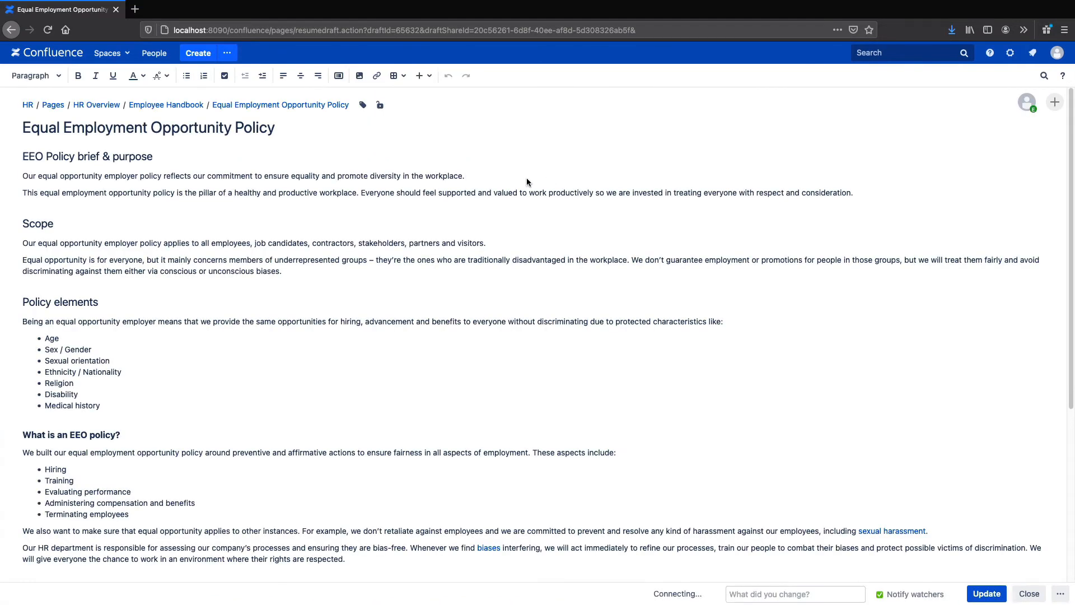
pyautogui.write('EDIT')
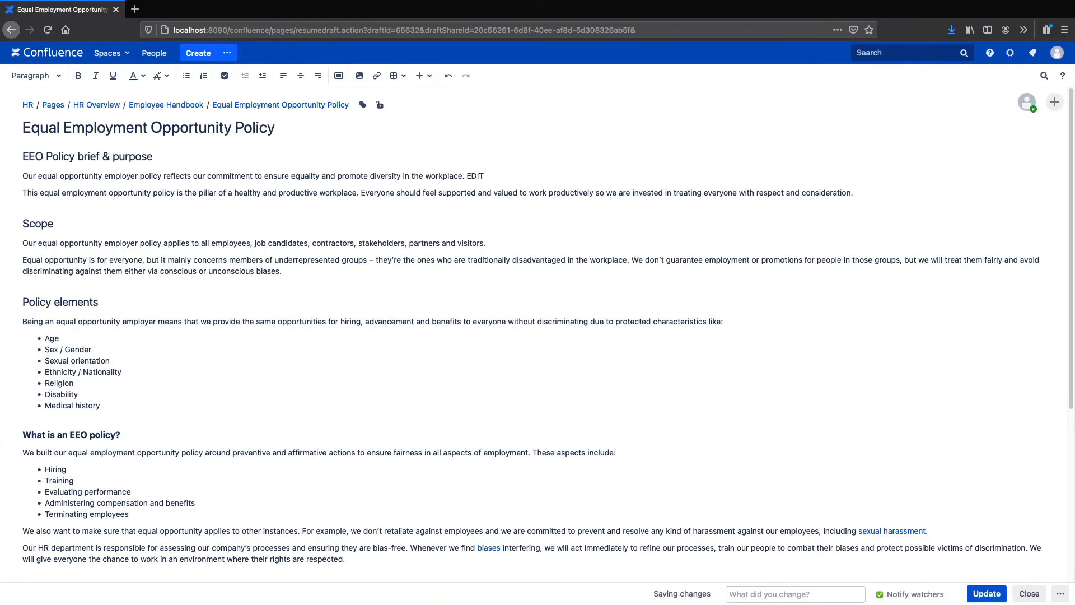
pyautogui.click(987, 594)
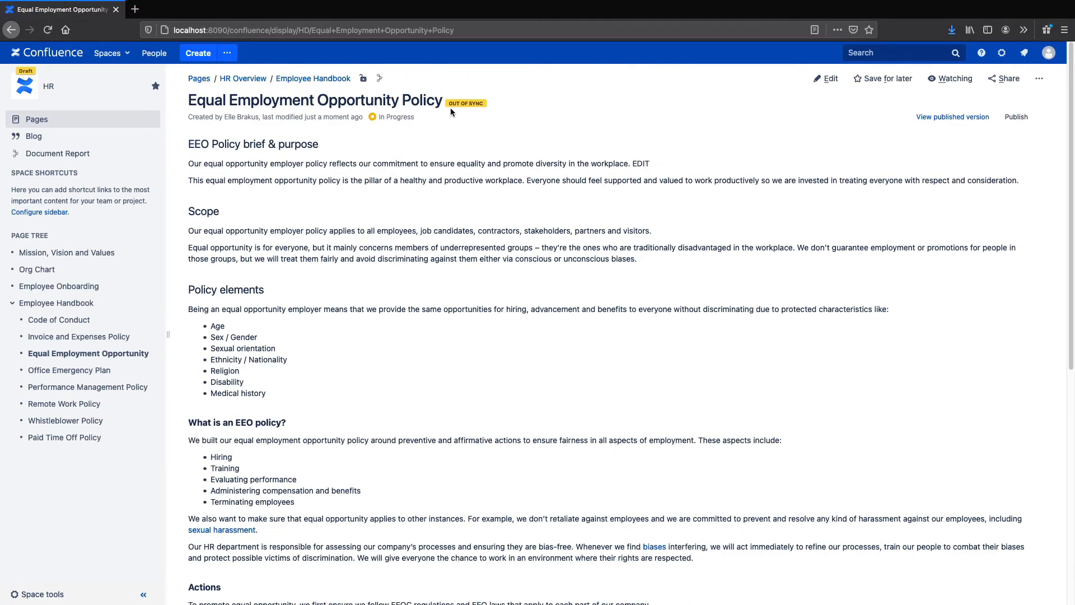
pyautogui.moveTo(505, 116)
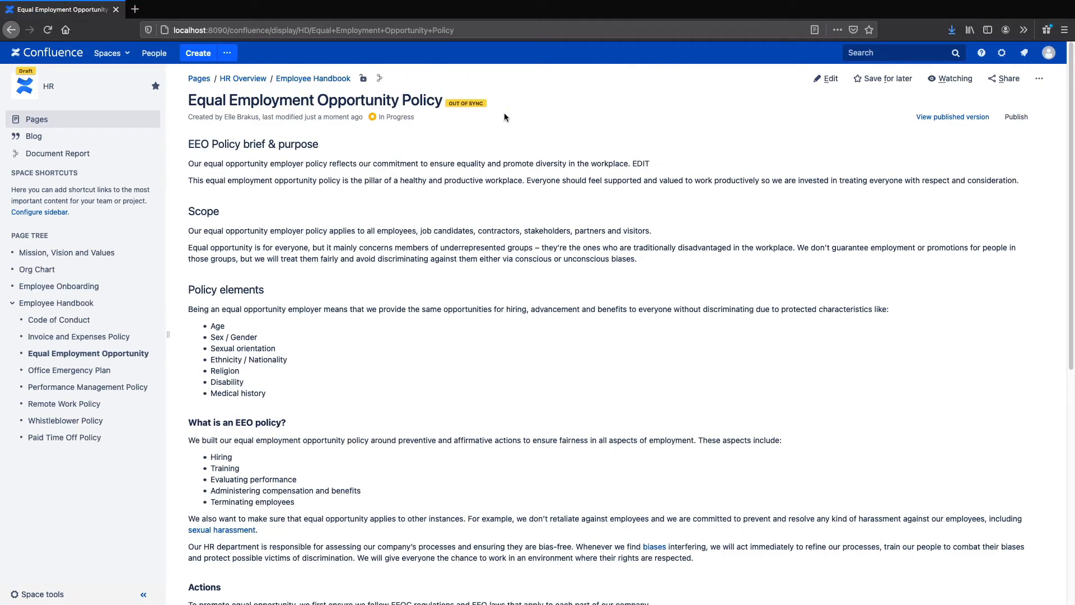
pyautogui.moveTo(396, 117)
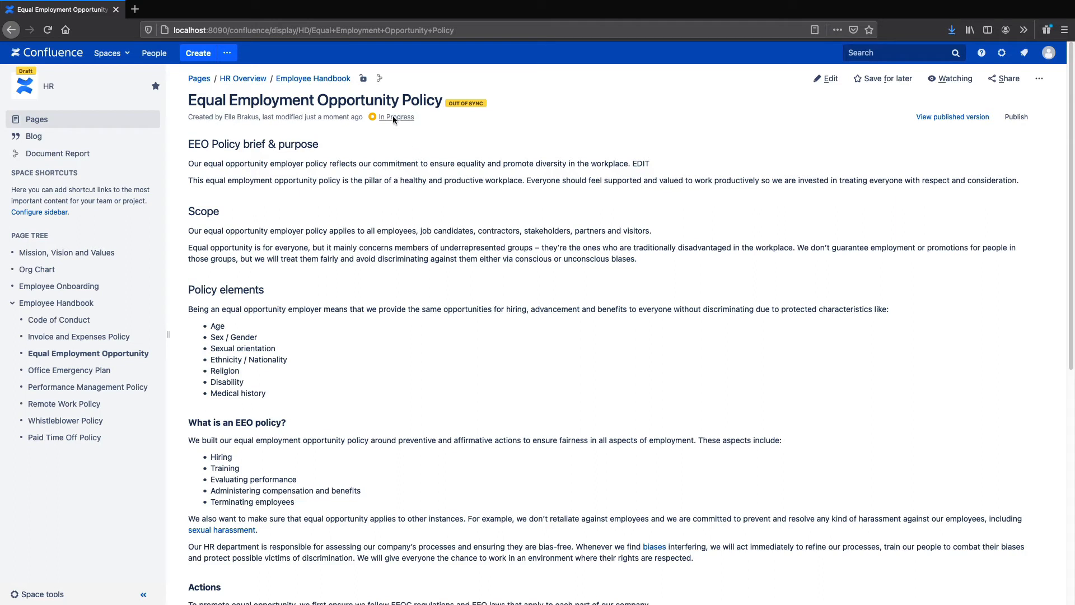
# Submit the Equal Employment Opportunity Policy from In Progress to Review, then approve it
pyautogui.click(395, 116)
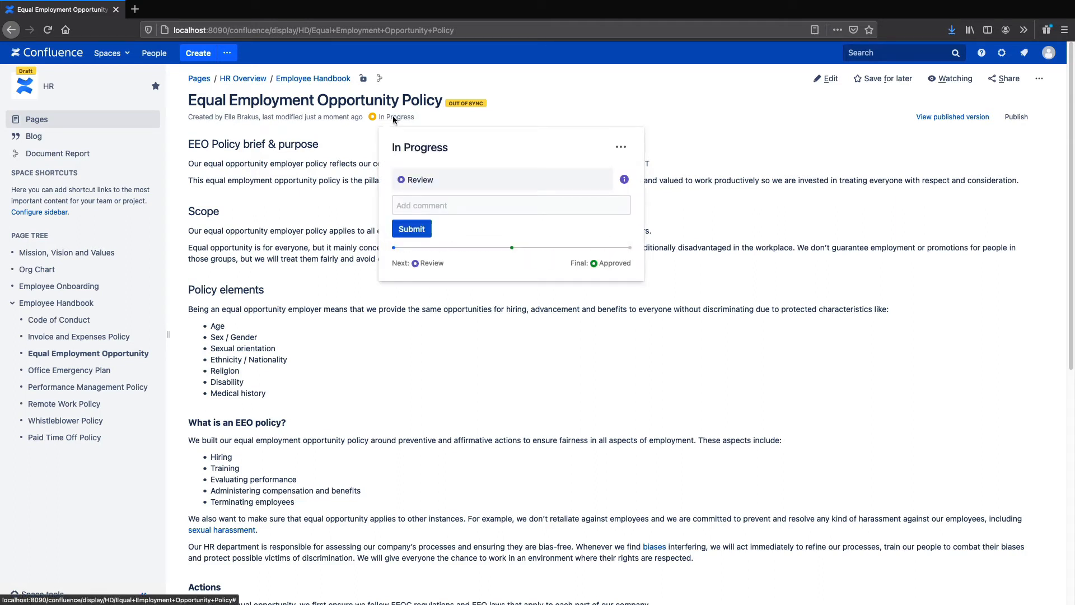
pyautogui.moveTo(448, 158)
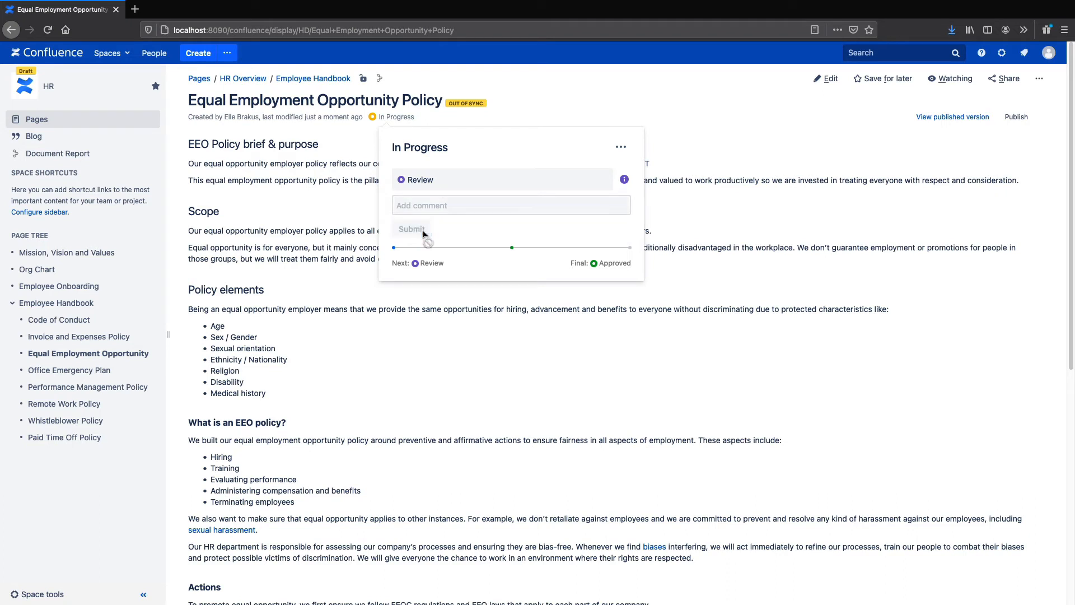
pyautogui.click(411, 229)
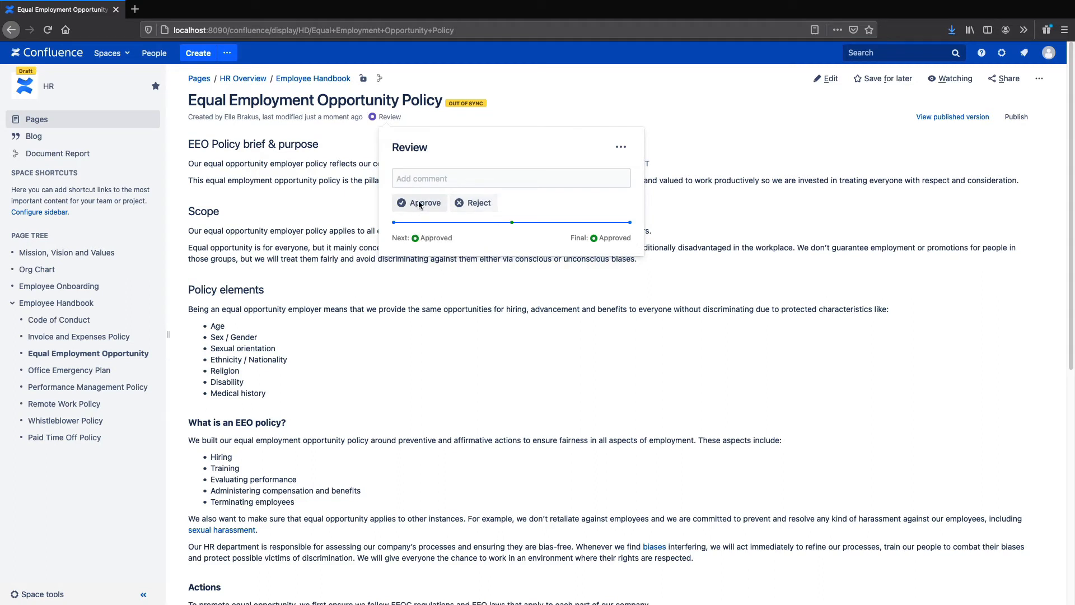
pyautogui.click(419, 202)
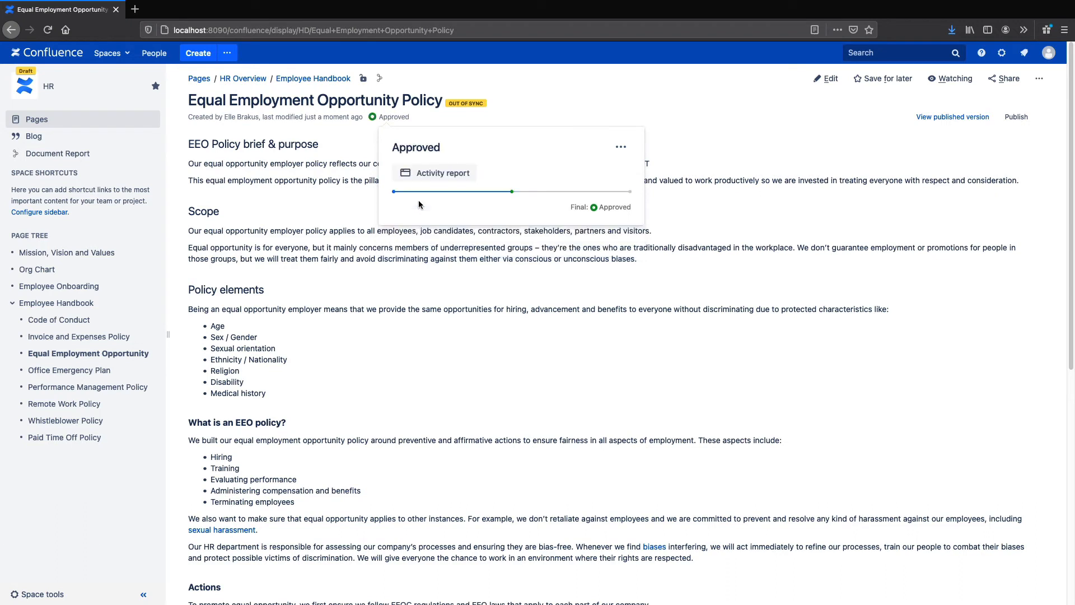
pyautogui.moveTo(747, 177)
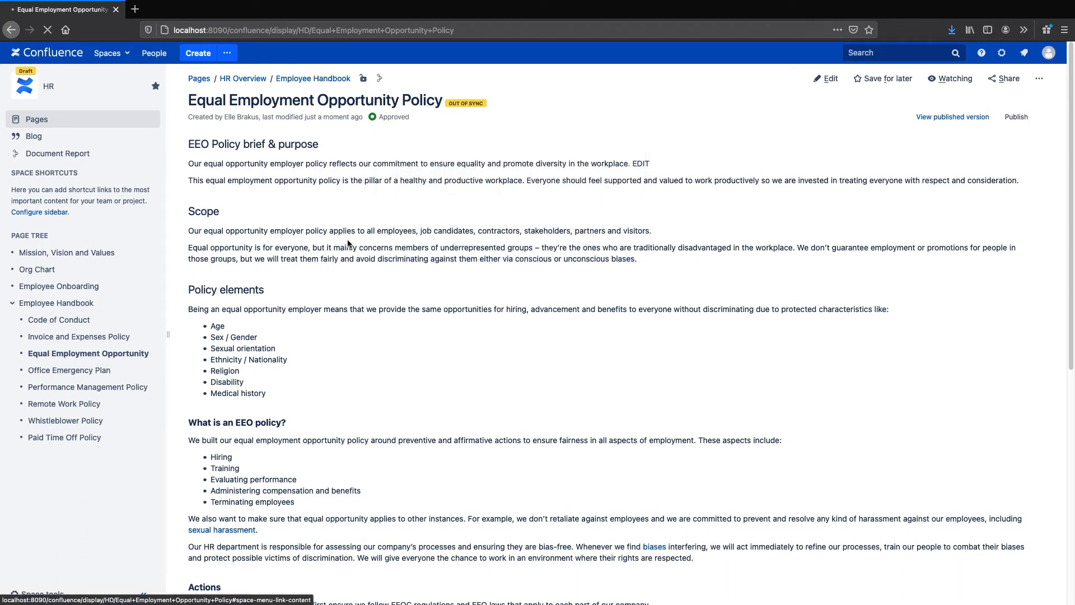
# Open the published Team Success version of the Equal Employment Opportunity Policy
pyautogui.click(1015, 116)
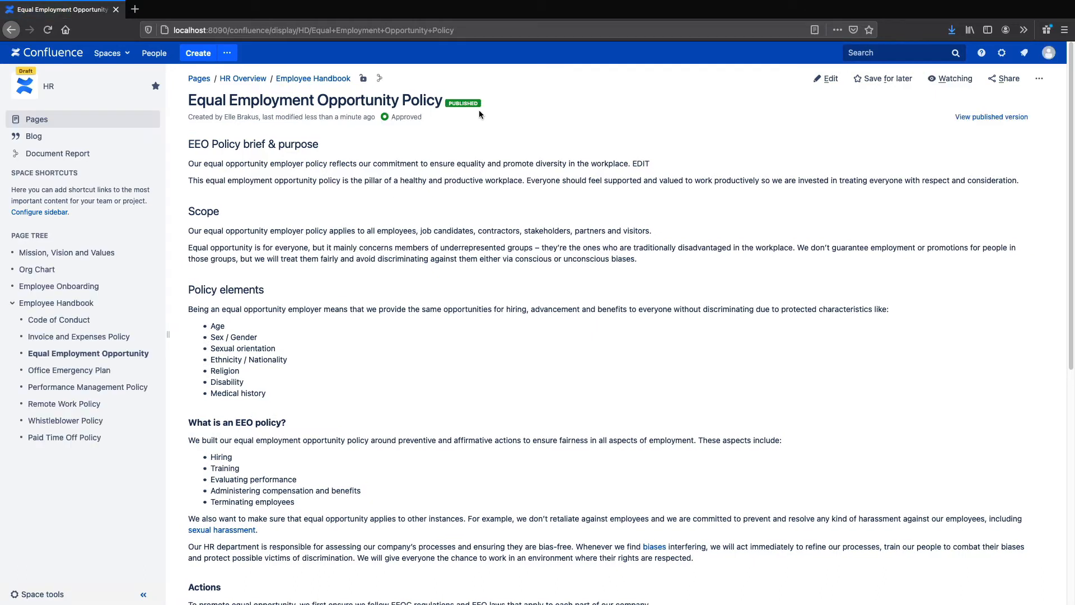
pyautogui.click(991, 117)
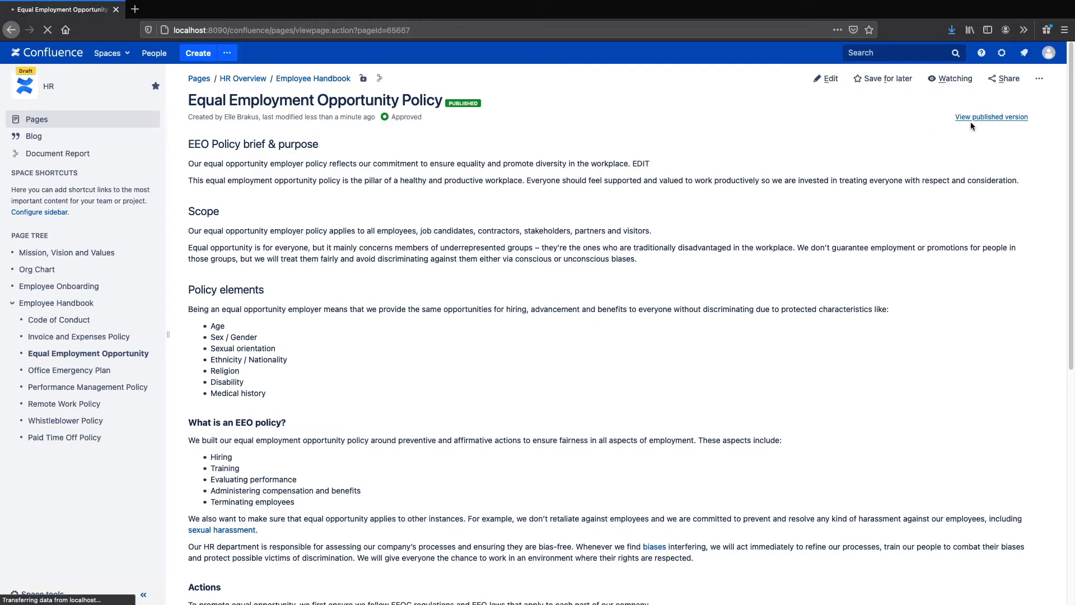
pyautogui.click(991, 116)
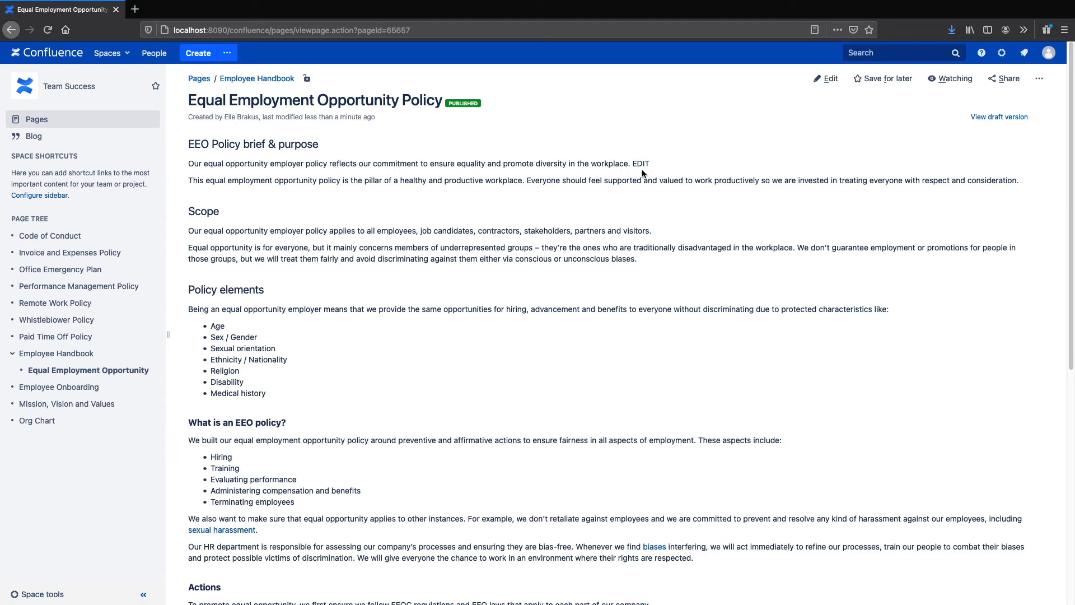
pyautogui.moveTo(395, 196)
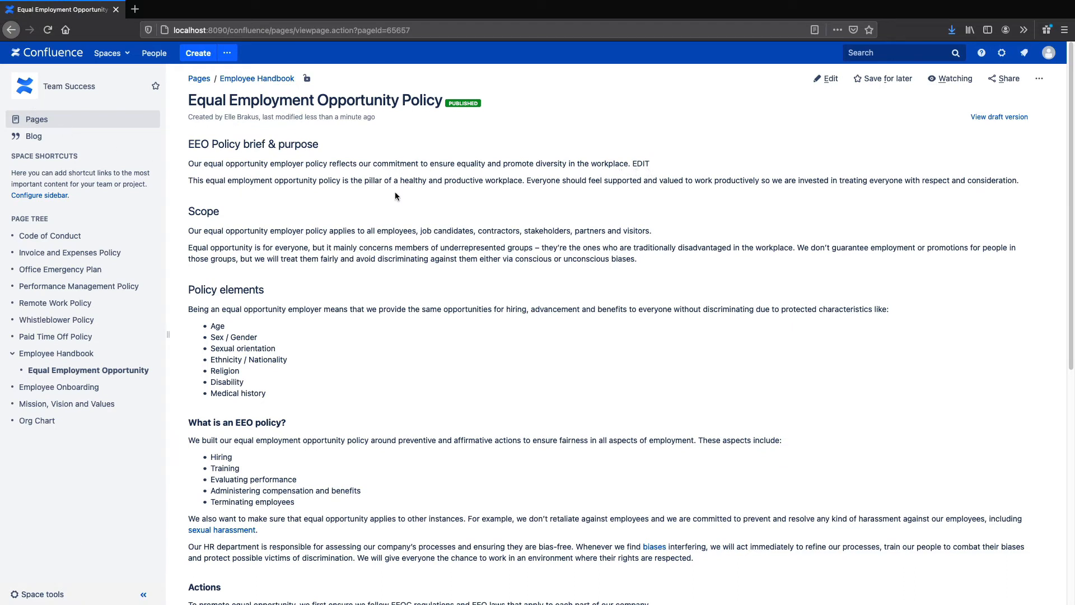
pyautogui.moveTo(499, 241)
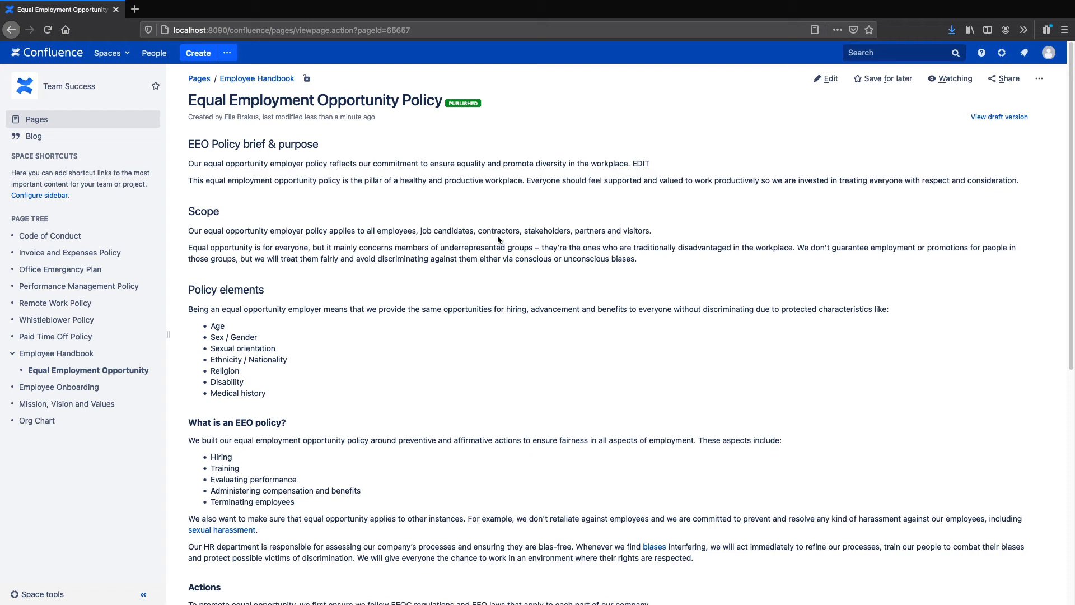
# Return to the HR space and open Remote Work Policy under Employee Handbook
pyautogui.click(107, 52)
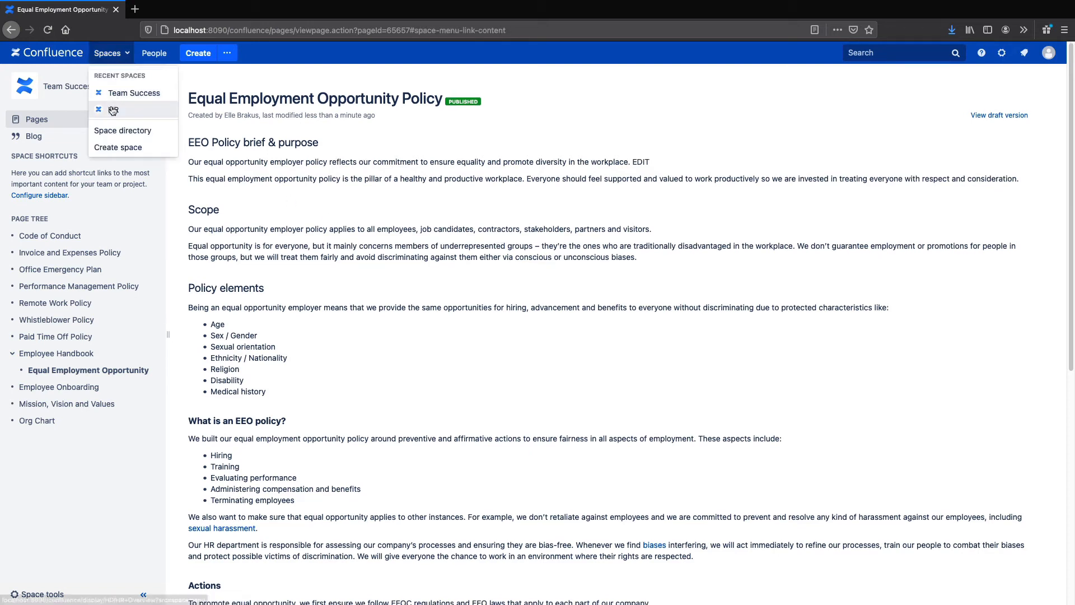
pyautogui.click(134, 110)
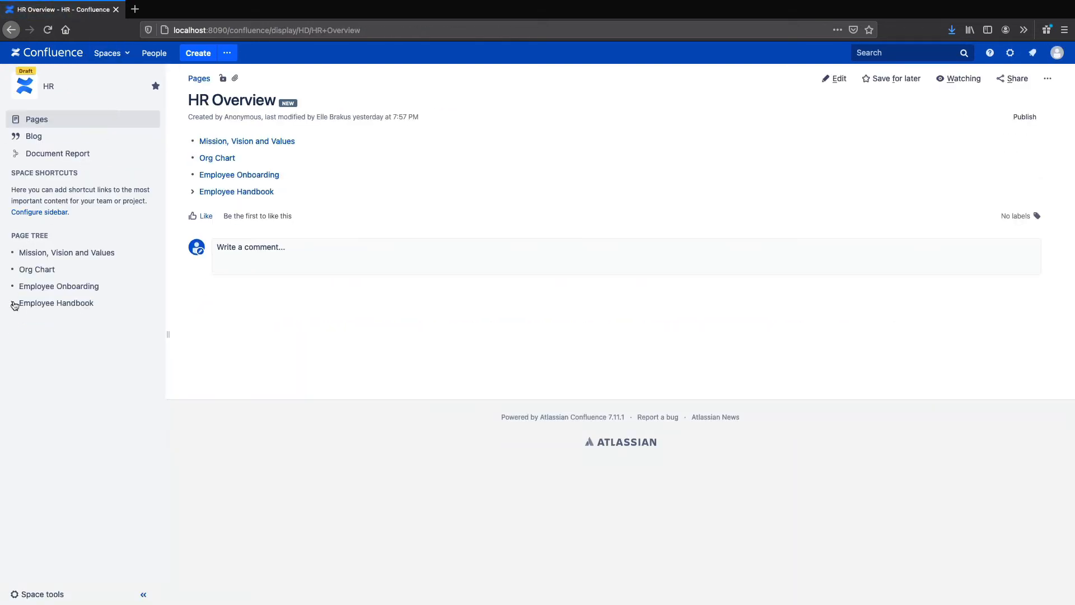
pyautogui.click(12, 303)
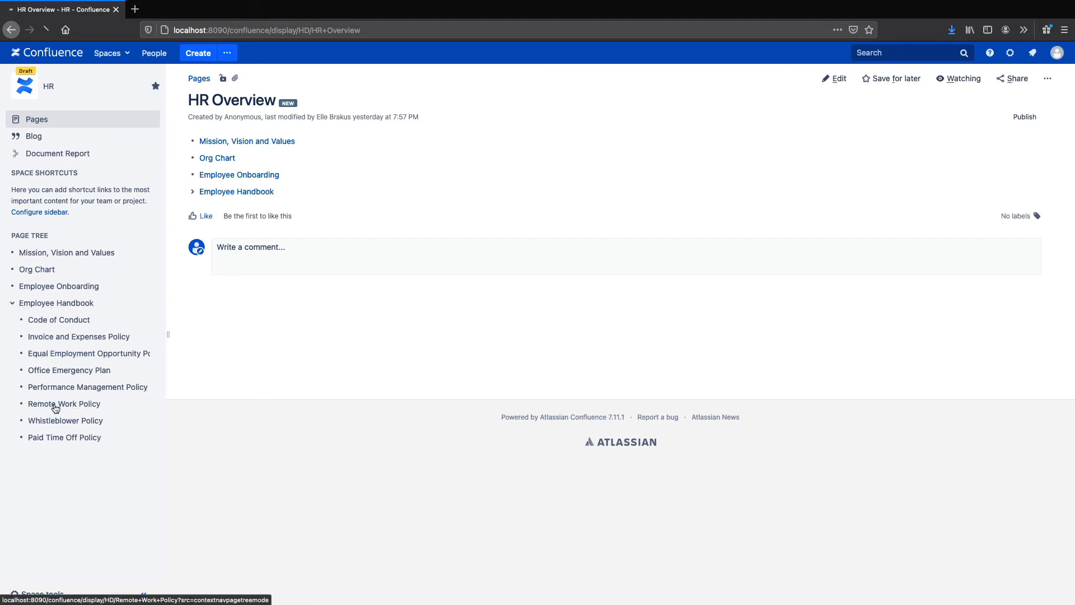
pyautogui.click(63, 403)
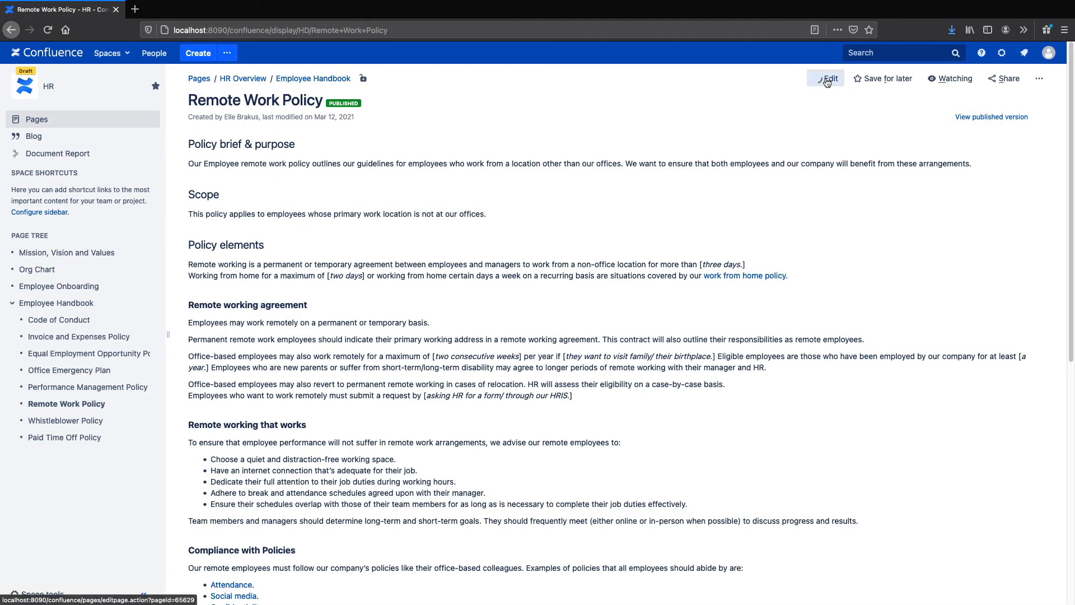
# Append 'EDIT' to the Remote Work Policy's first paragraph and save with Update
pyautogui.click(828, 78)
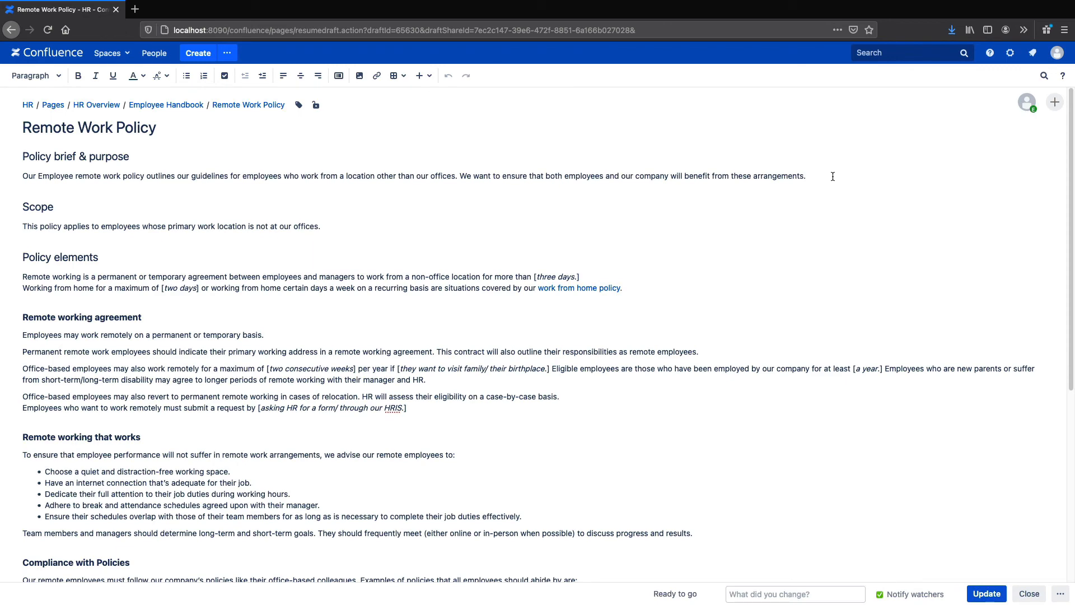
pyautogui.write('EDIT')
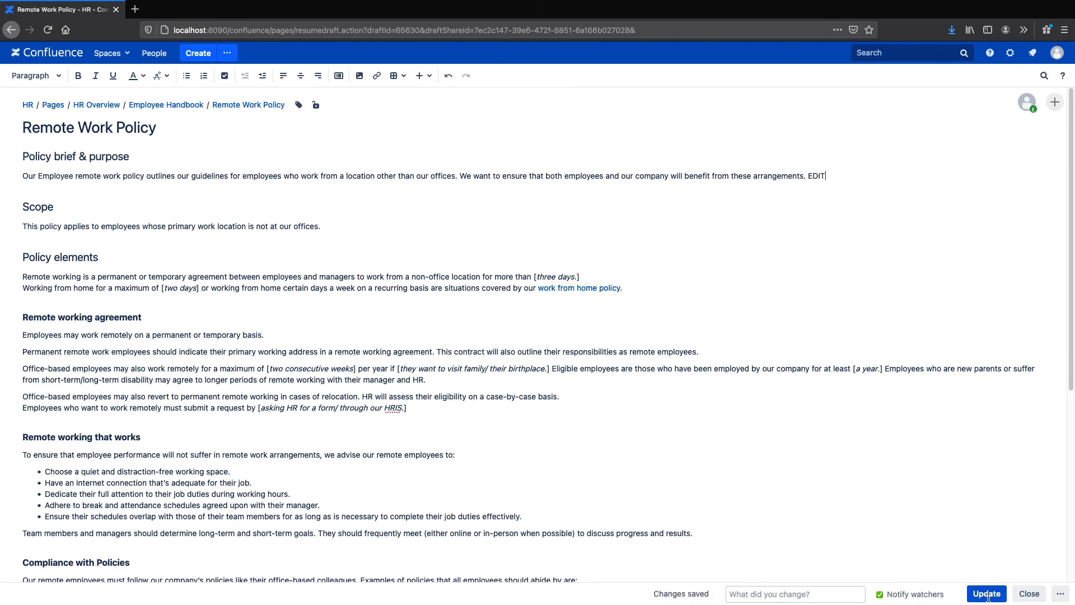
pyautogui.click(986, 593)
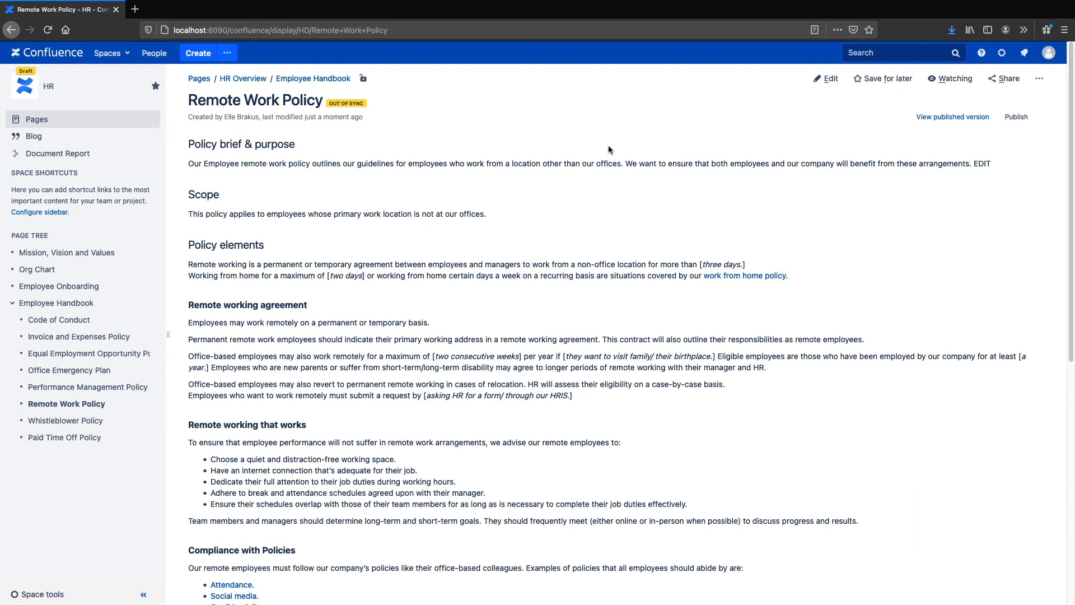
pyautogui.moveTo(947, 132)
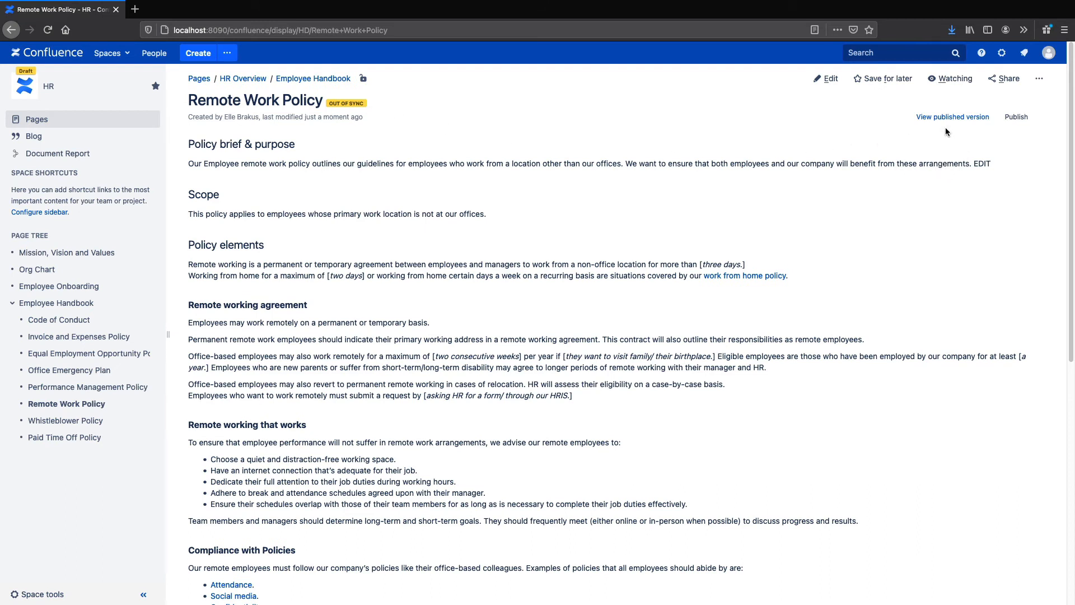
pyautogui.moveTo(977, 128)
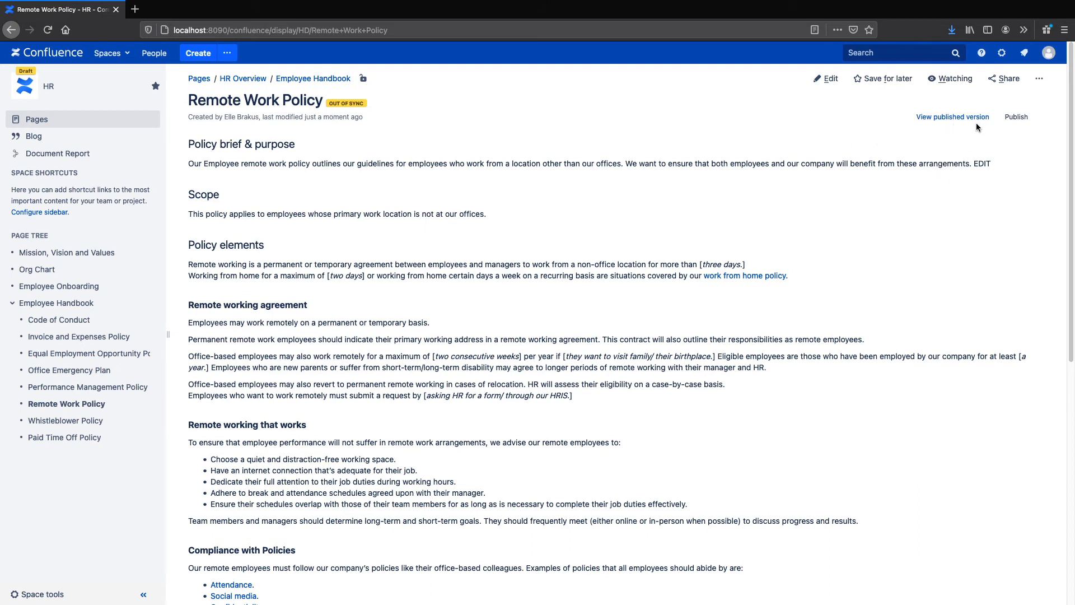
pyautogui.click(952, 117)
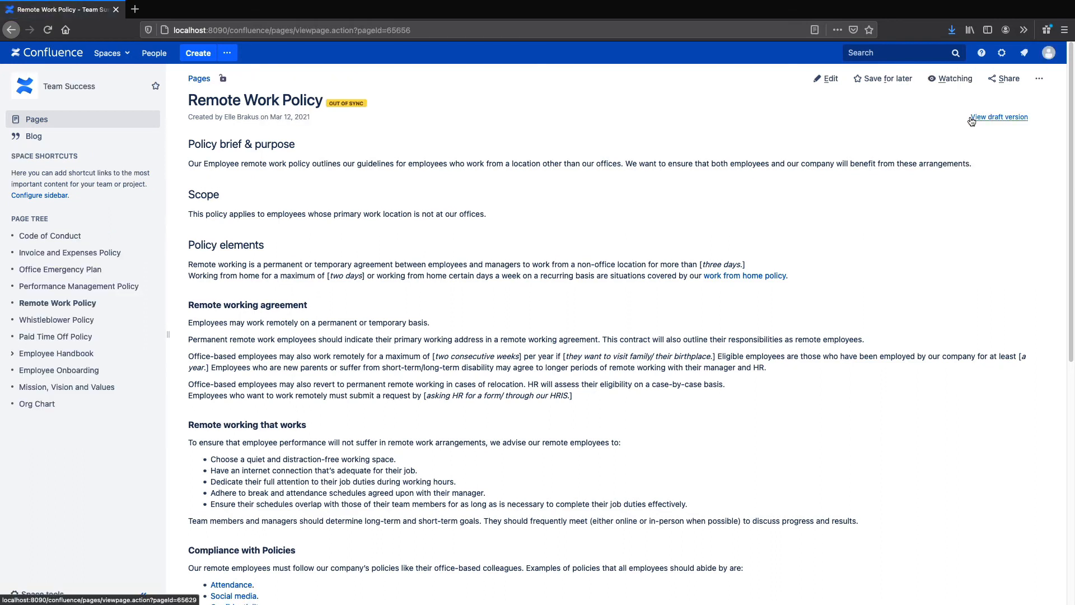
pyautogui.moveTo(630, 127)
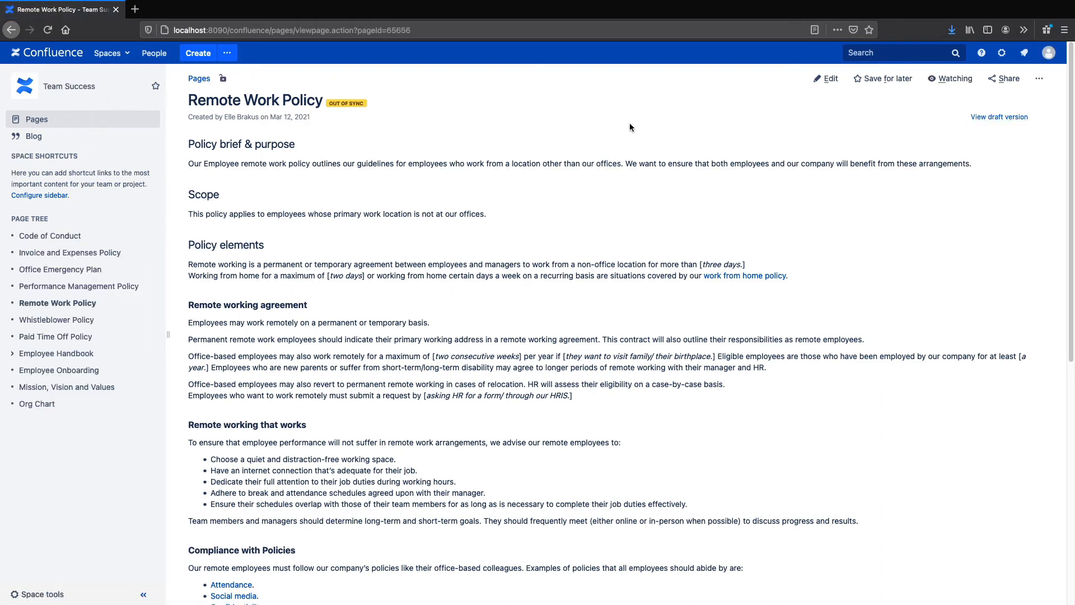
pyautogui.click(998, 117)
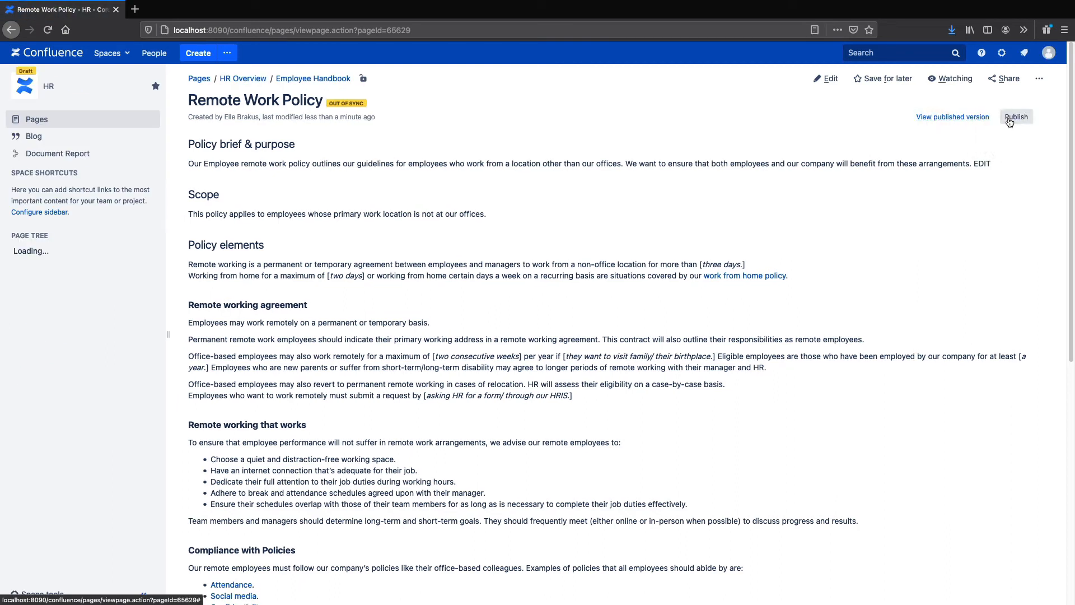
pyautogui.moveTo(1017, 116)
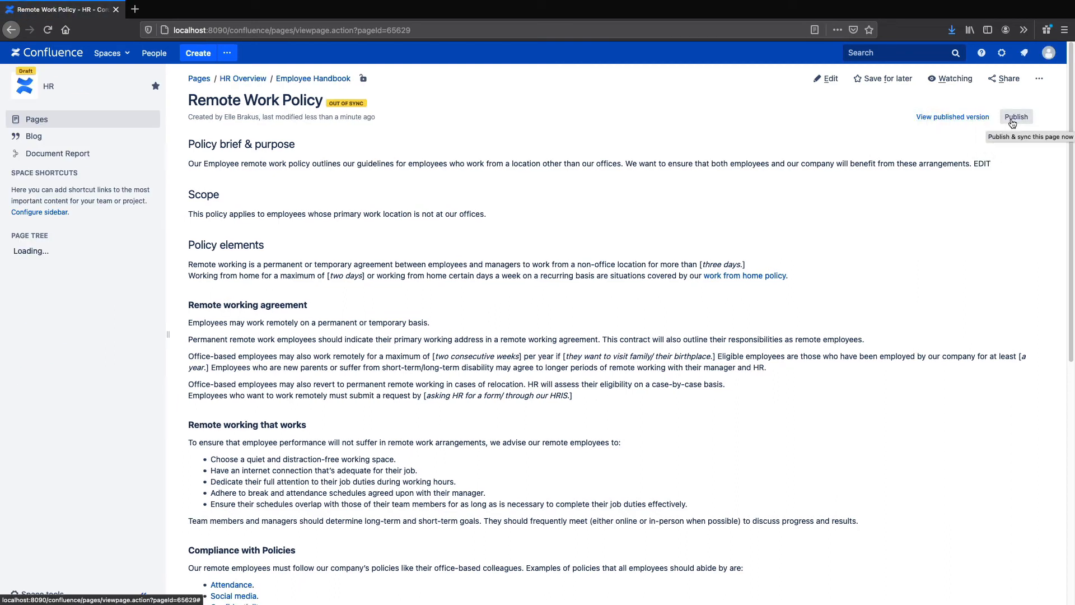
# Publish the edited Remote Work Policy to Team Success, confirming with Yes
pyautogui.click(1017, 116)
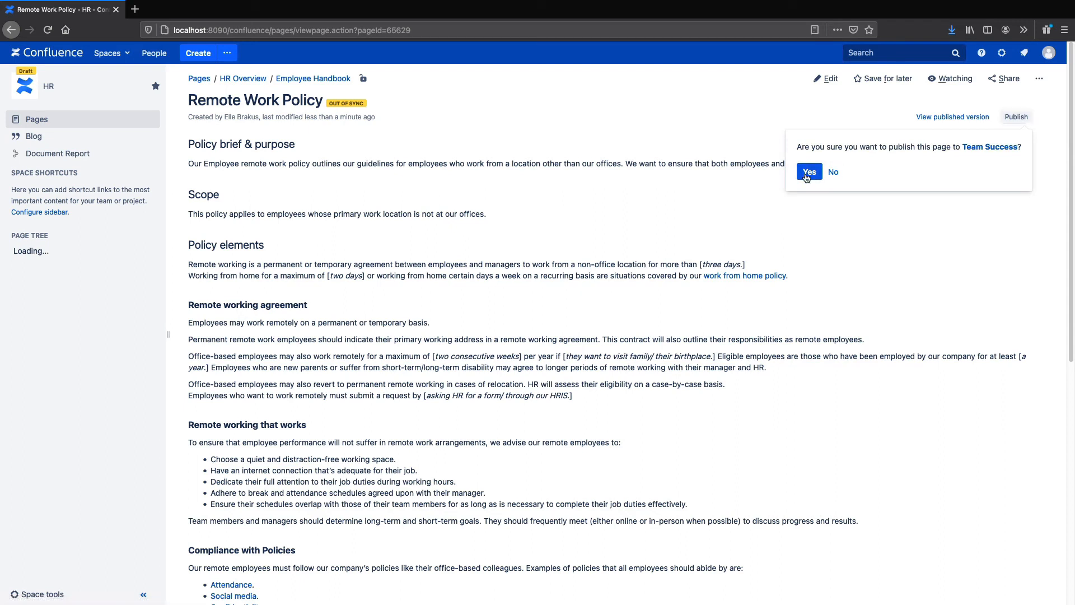
pyautogui.click(809, 171)
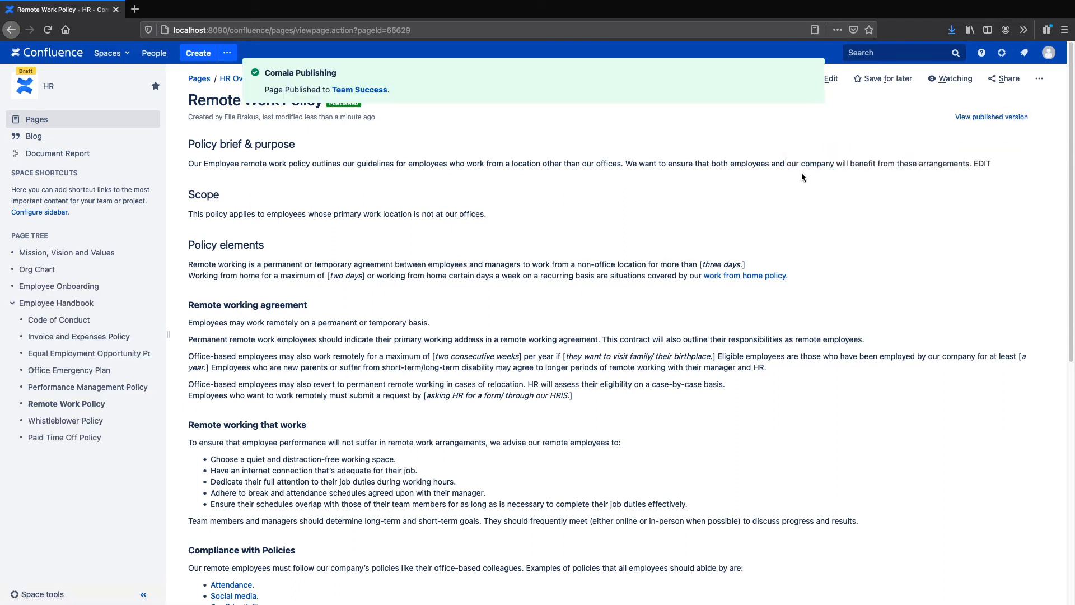
pyautogui.moveTo(338, 116)
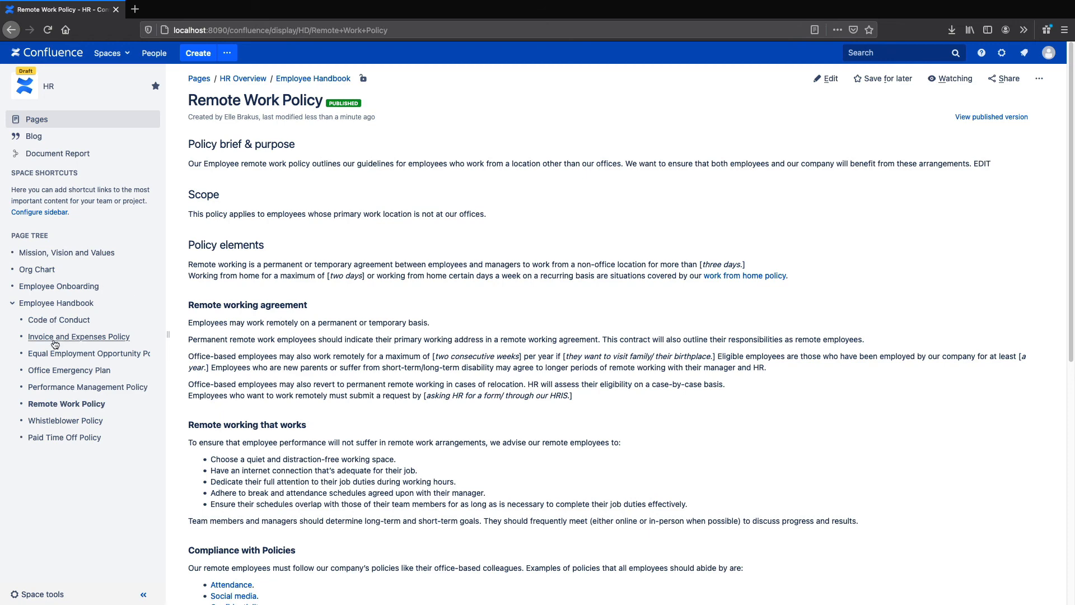
# Append EDIT2 to the Equal Employment Opportunity Policy's first paragraph and update the page
pyautogui.click(89, 354)
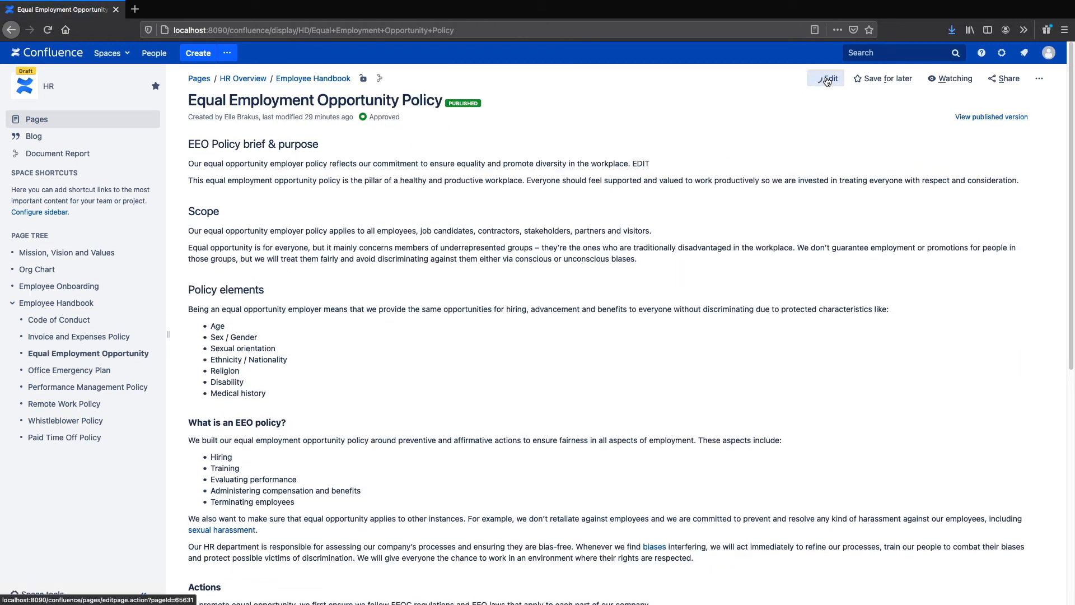
pyautogui.click(828, 78)
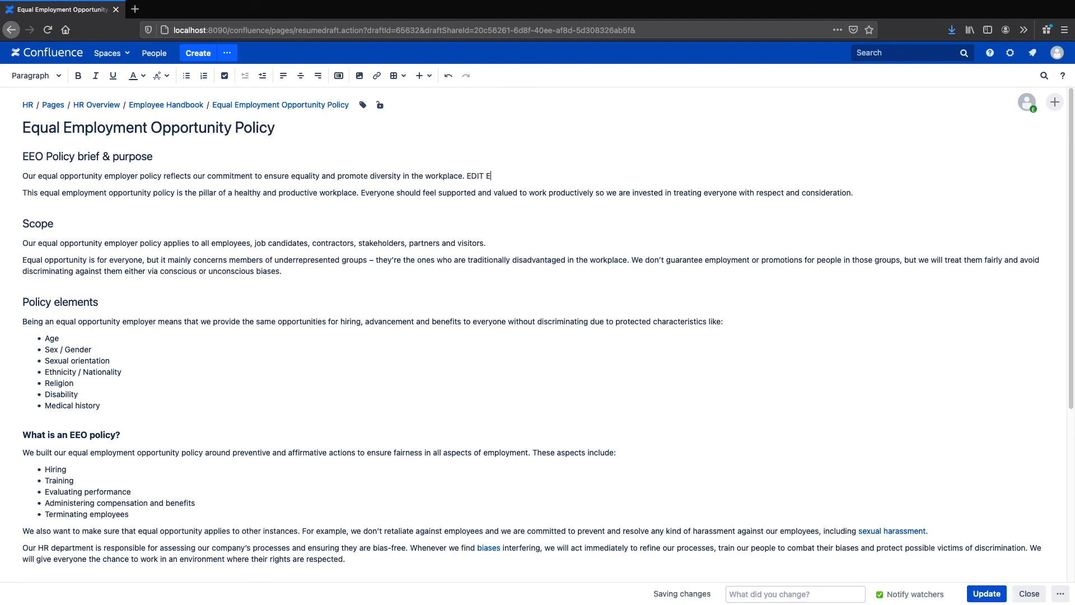
pyautogui.write('DIT2')
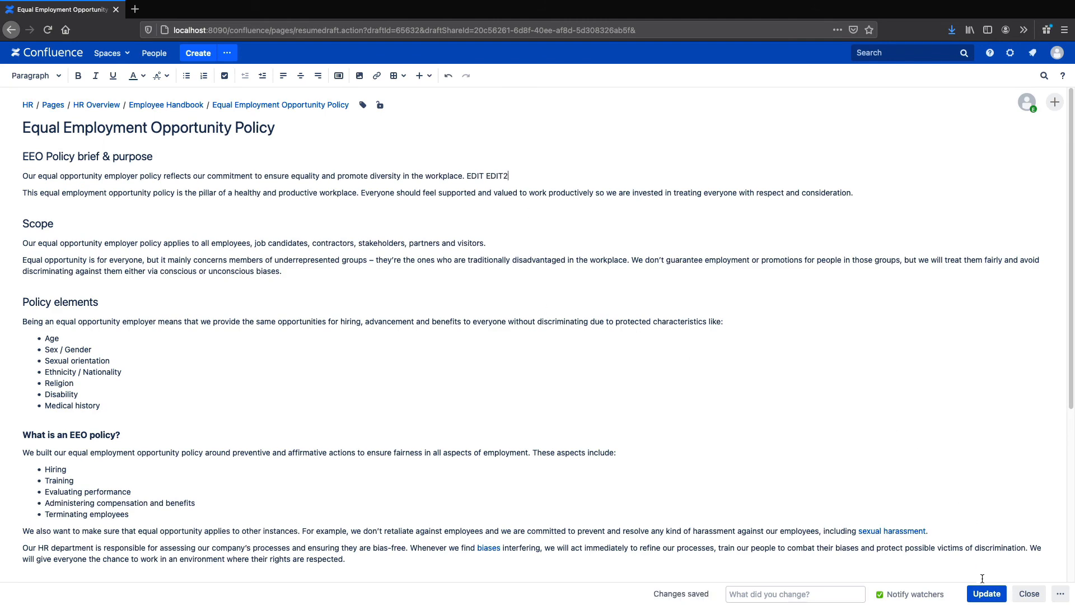
pyautogui.click(986, 593)
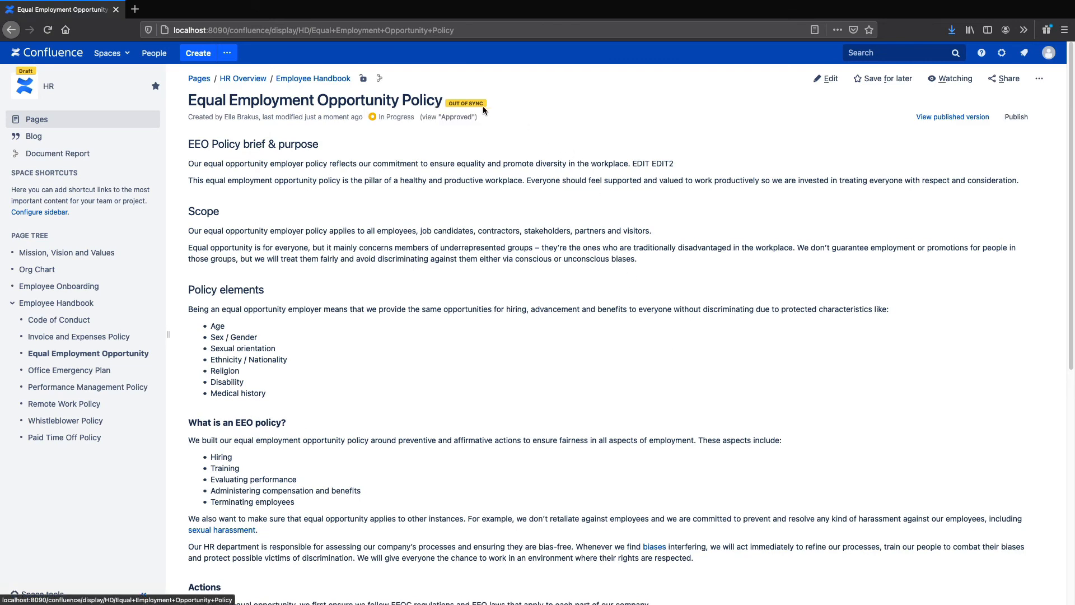
pyautogui.click(396, 116)
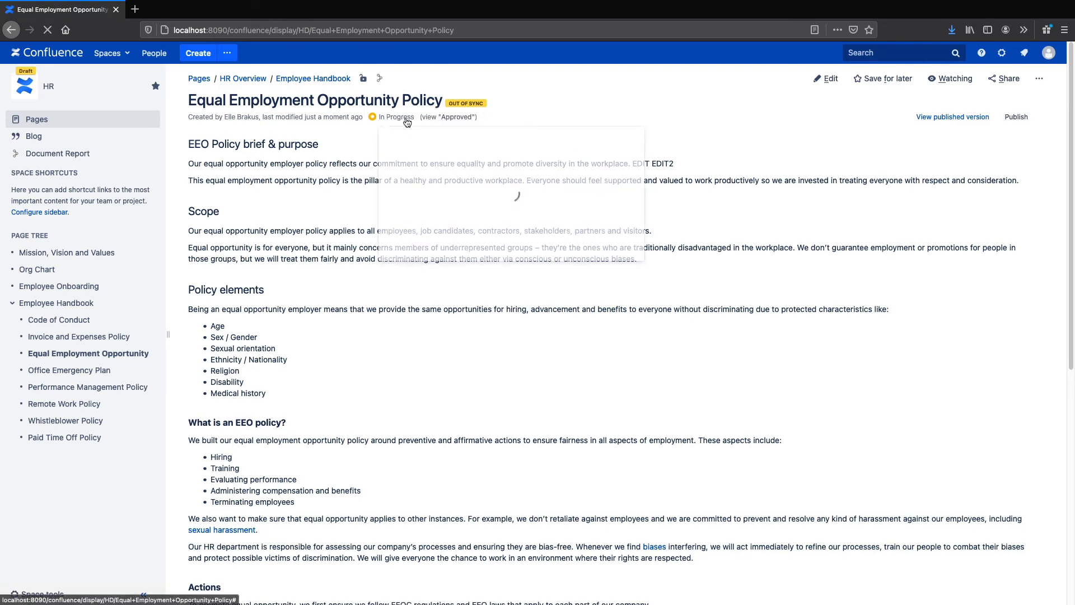
pyautogui.click(397, 116)
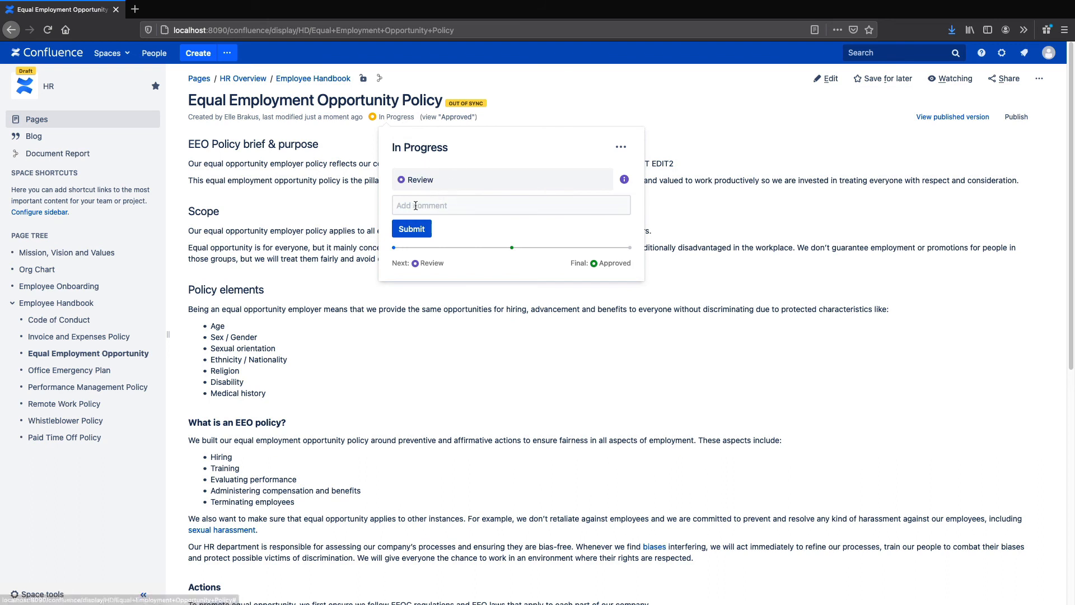
pyautogui.moveTo(725, 222)
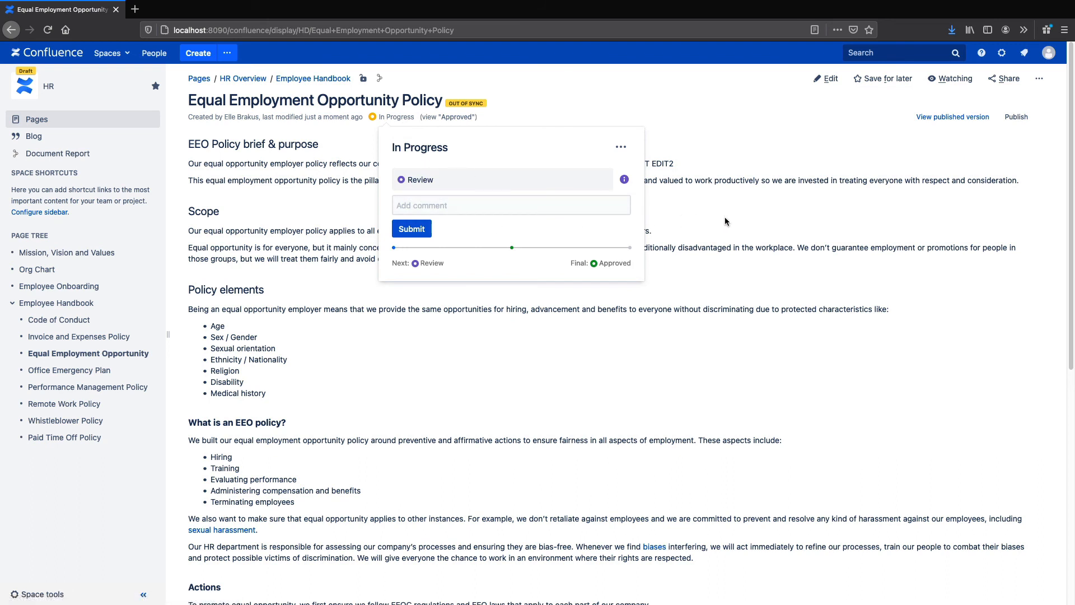
pyautogui.click(747, 221)
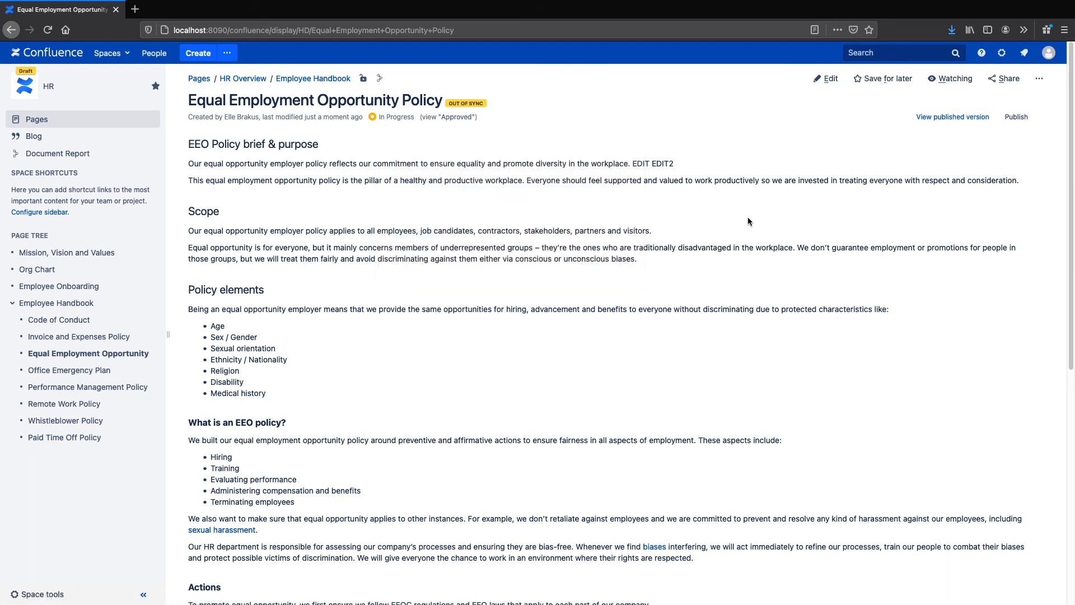